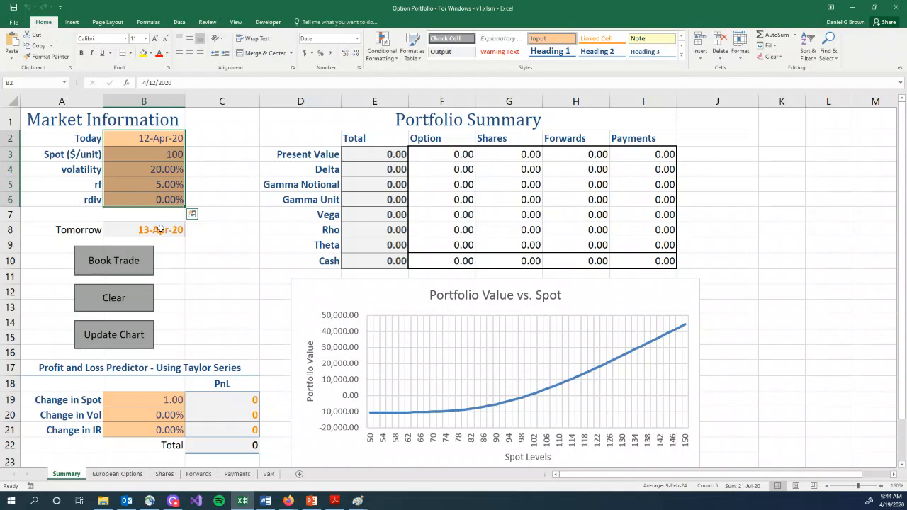
# Step: Inspect the Today, Tomorrow, volatility and risk-free rate input cells
pyautogui.click(143, 230)
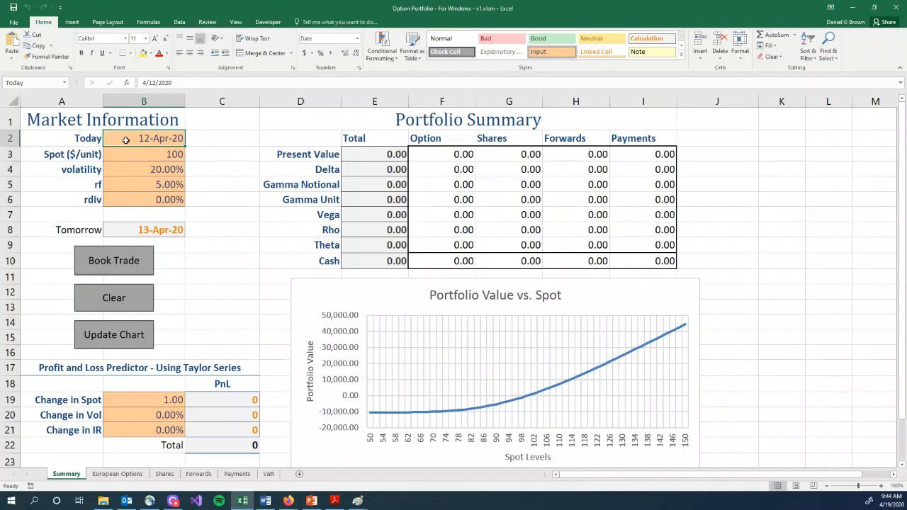
pyautogui.click(144, 153)
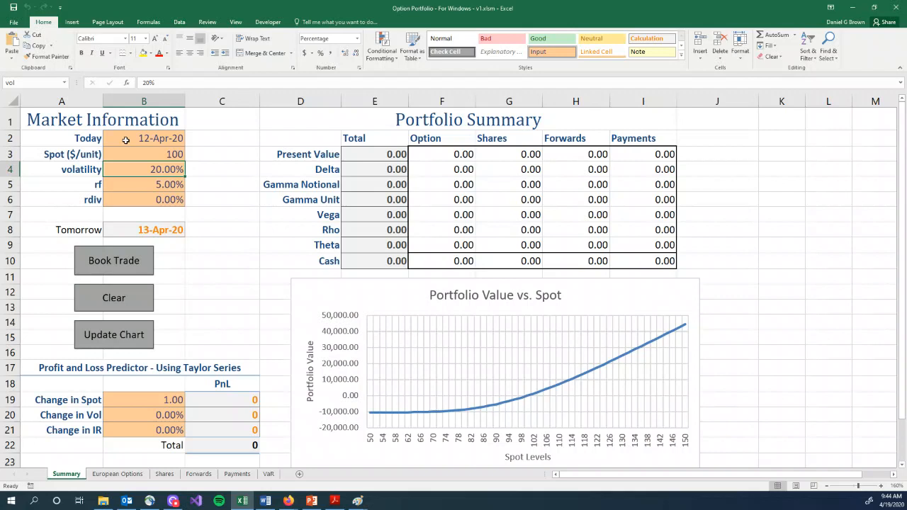
pyautogui.click(144, 184)
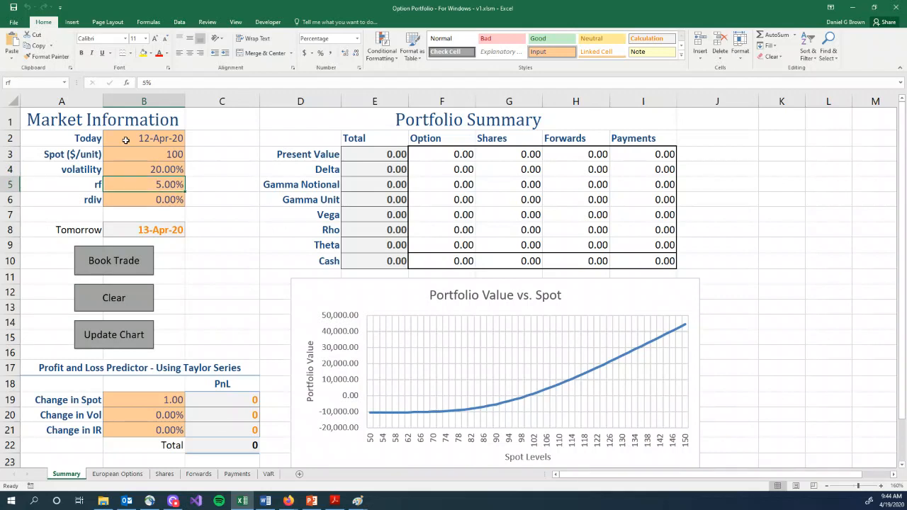
pyautogui.click(143, 200)
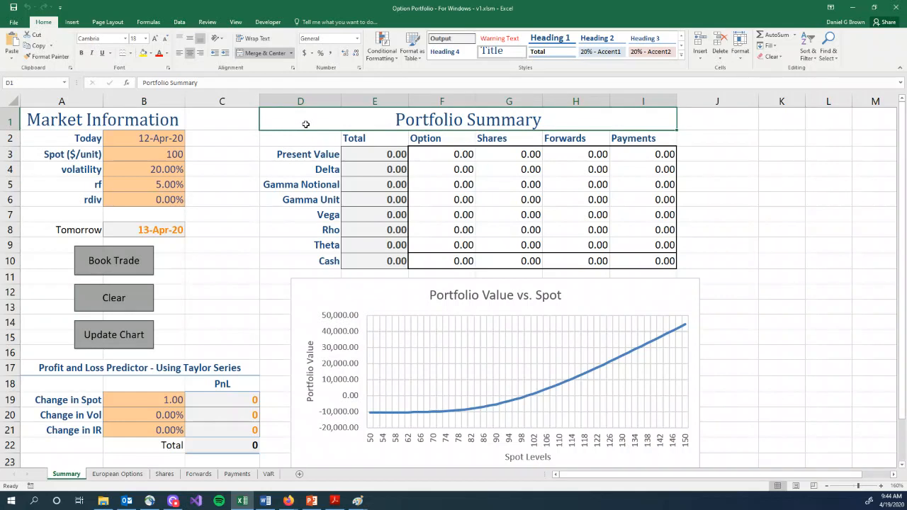
# Step: Look over the Portfolio Summary row labels from Present Value through the Greeks
pyautogui.click(300, 154)
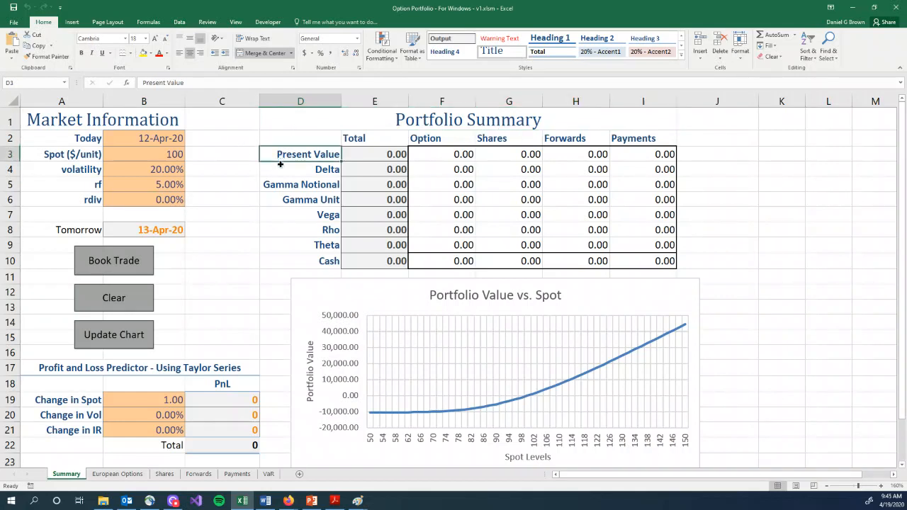
pyautogui.click(300, 229)
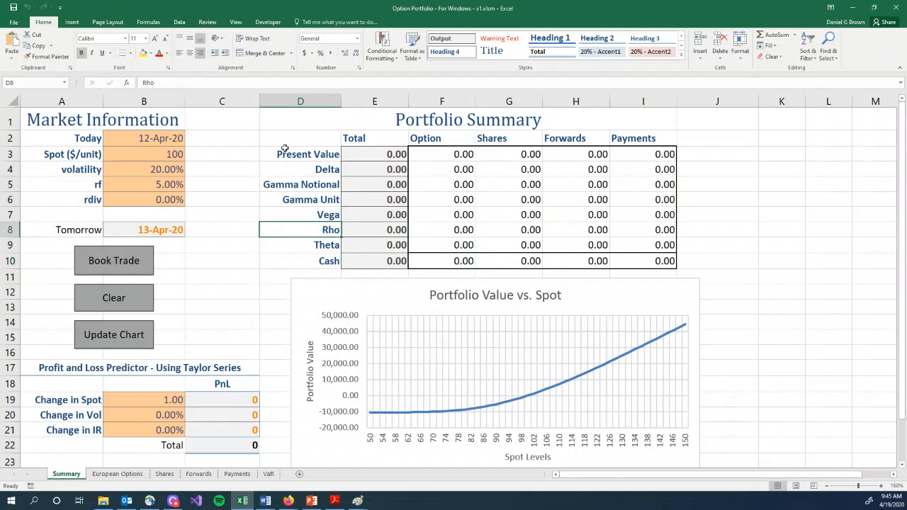
pyautogui.click(301, 154)
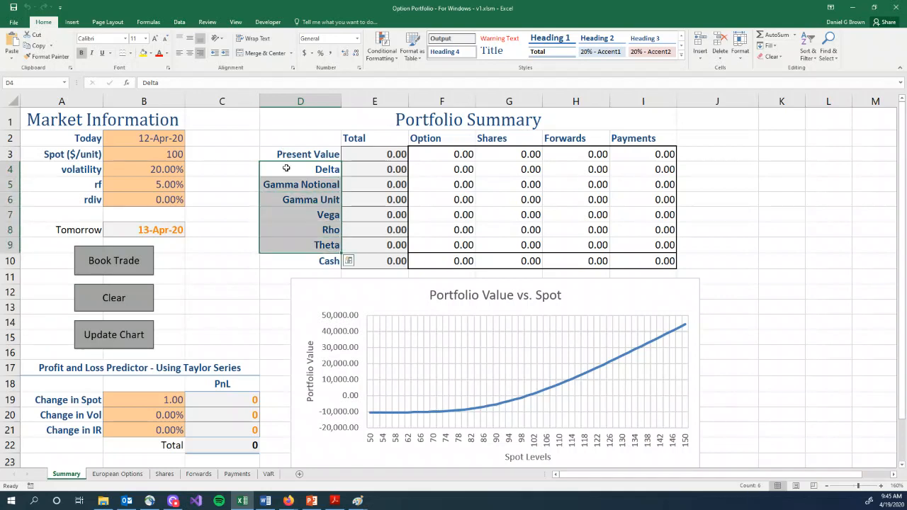
pyautogui.click(300, 168)
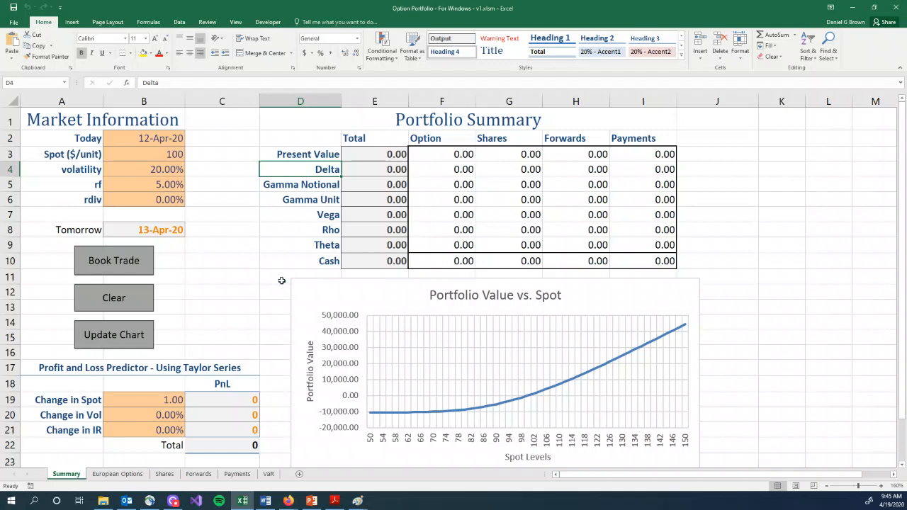
pyautogui.click(300, 261)
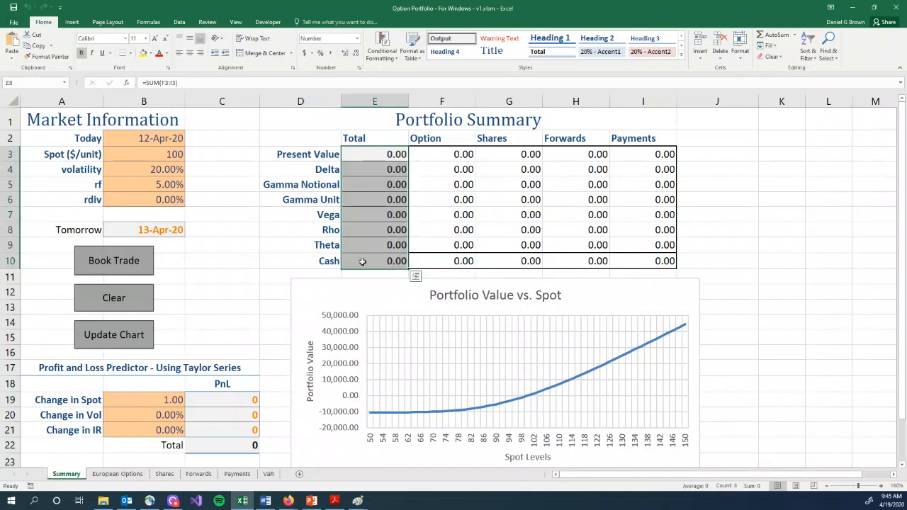
# Step: Check the total Present Value formula, then start booking an option trade
pyautogui.click(363, 153)
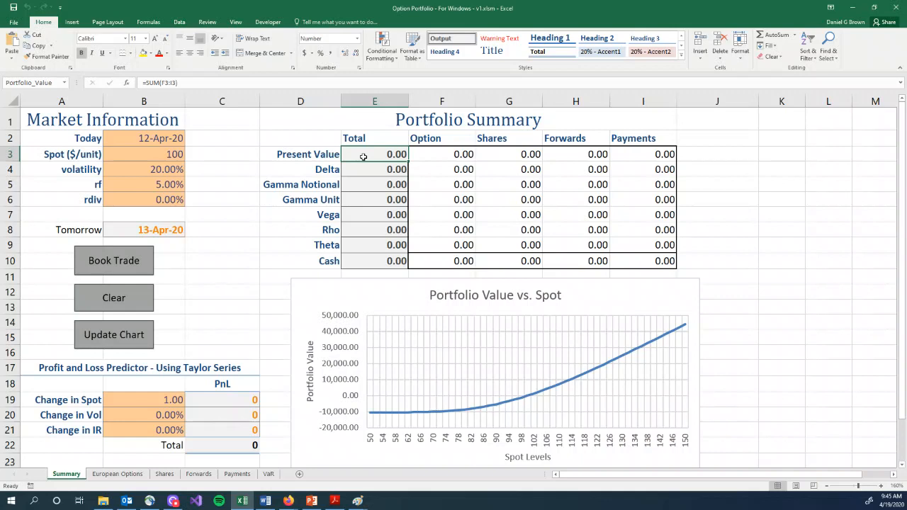
pyautogui.click(441, 154)
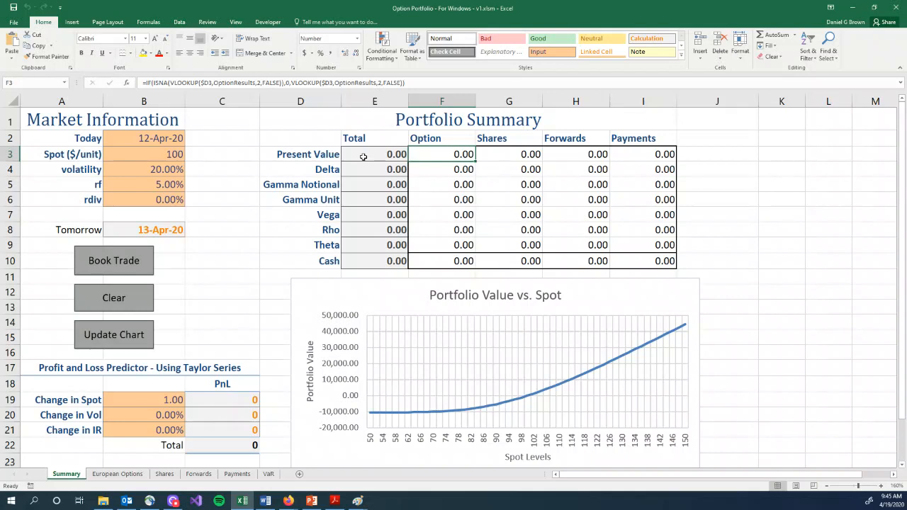
pyautogui.moveTo(270, 252)
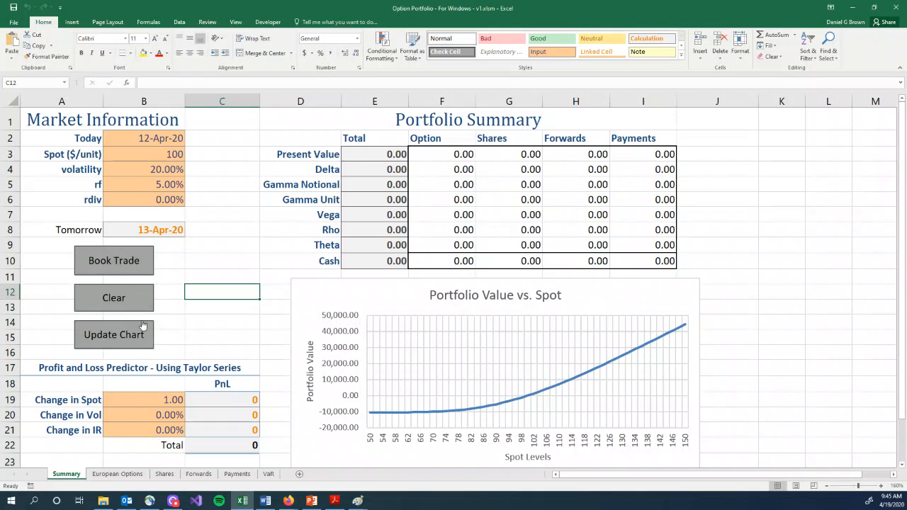
pyautogui.moveTo(109, 261)
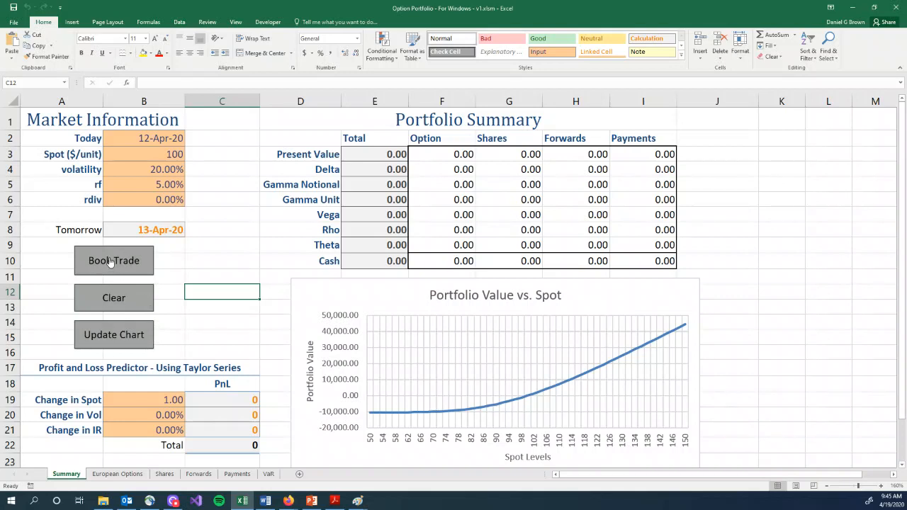
pyautogui.click(113, 260)
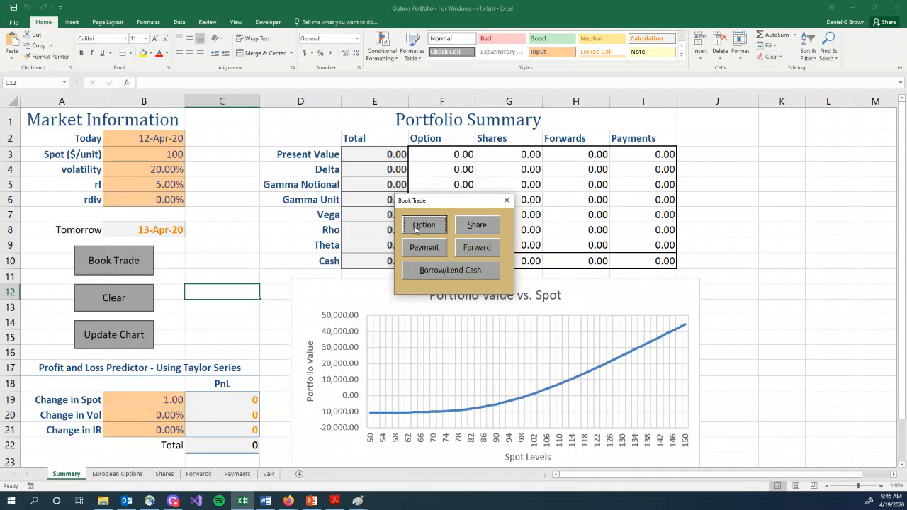
pyautogui.moveTo(471, 260)
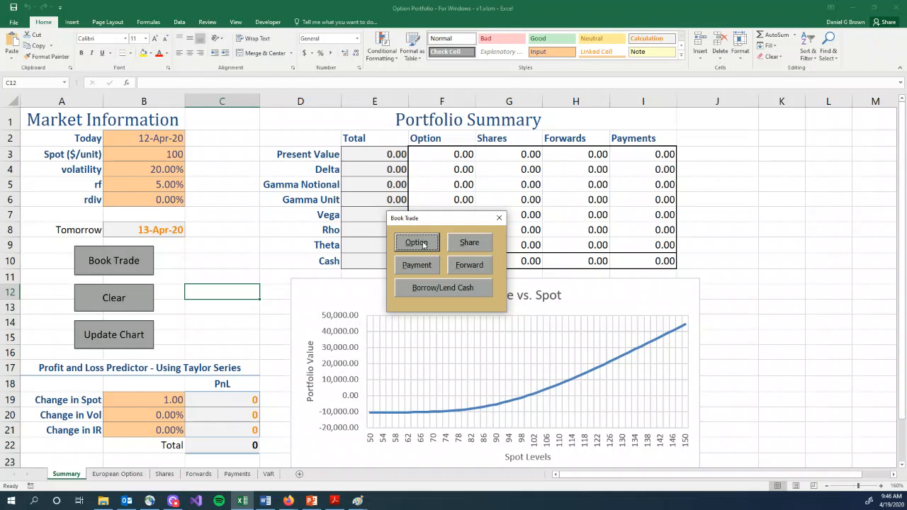
pyautogui.click(417, 242)
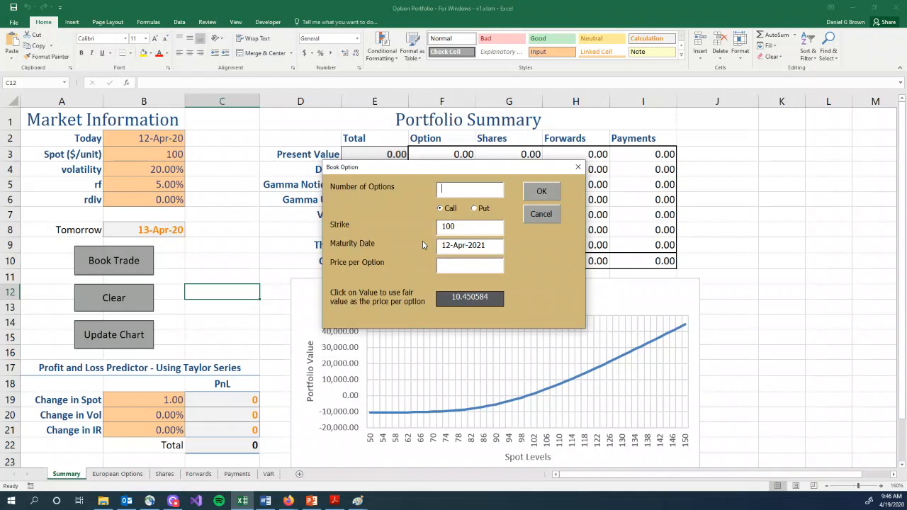
# Step: Book a 1000-option call at strike 100, priced at fair value 10.450584
pyautogui.write('1000')
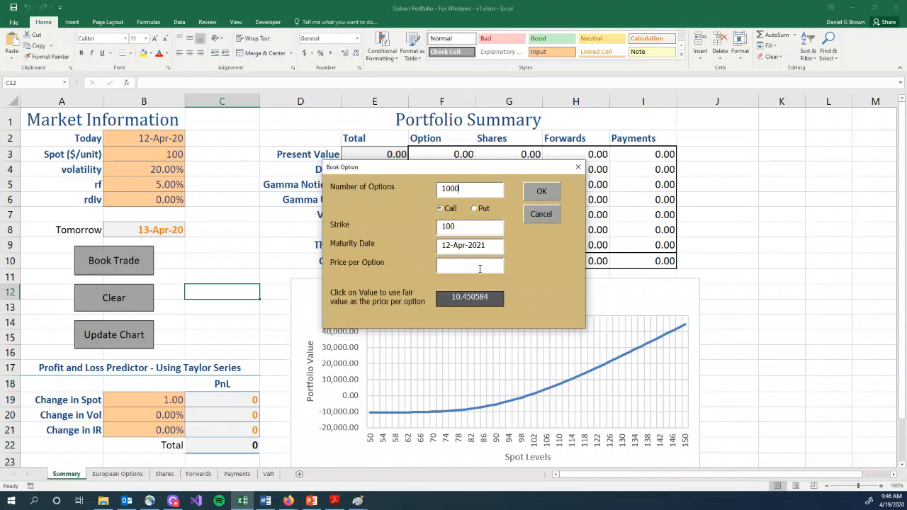
pyautogui.click(469, 297)
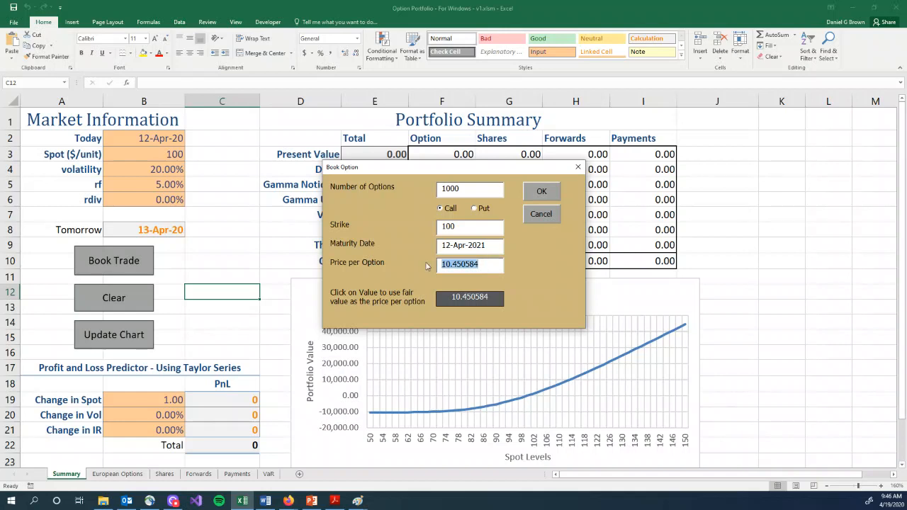
pyautogui.write('10.40')
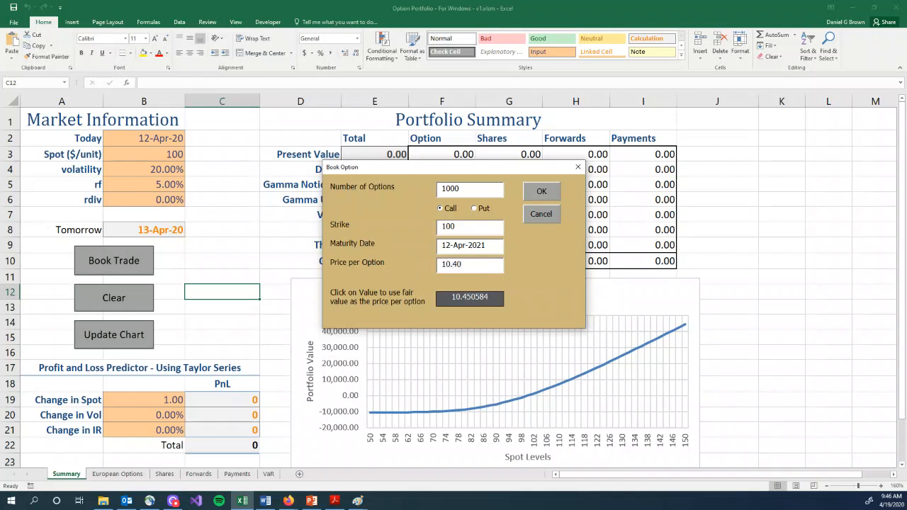
pyautogui.moveTo(426, 265)
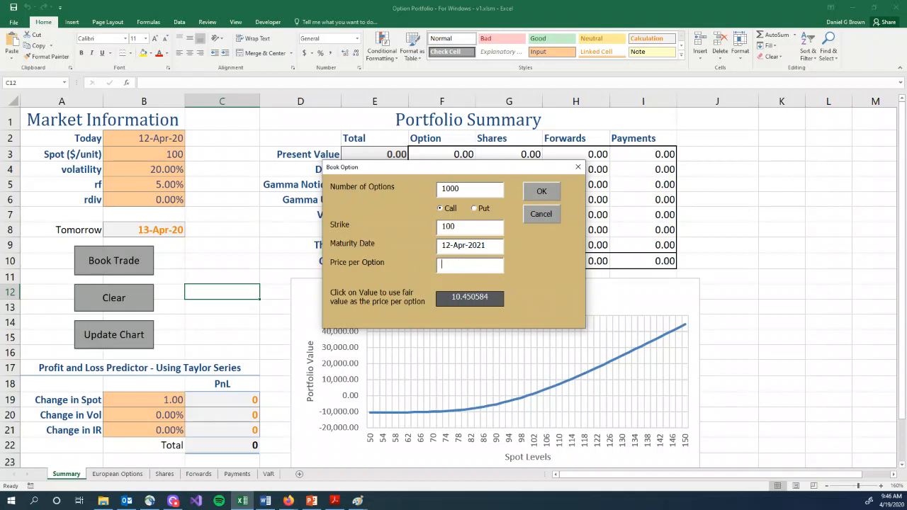
pyautogui.click(469, 297)
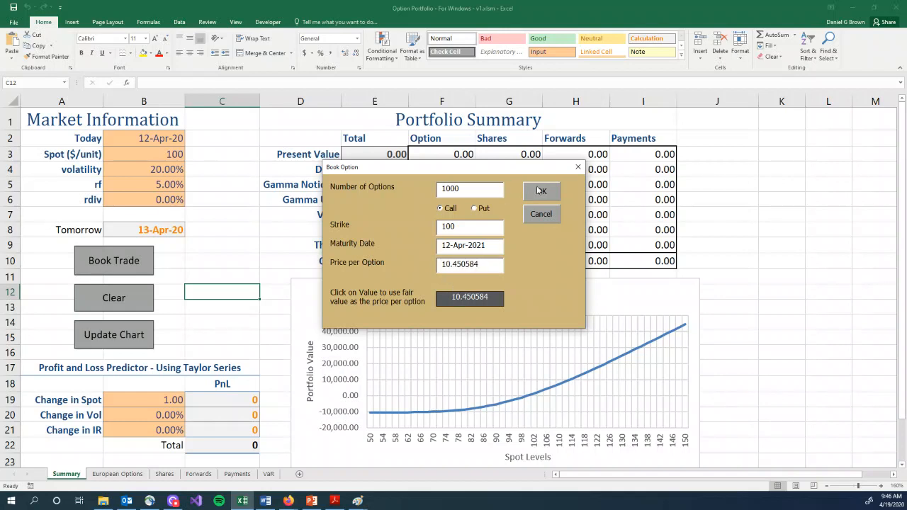
pyautogui.click(540, 192)
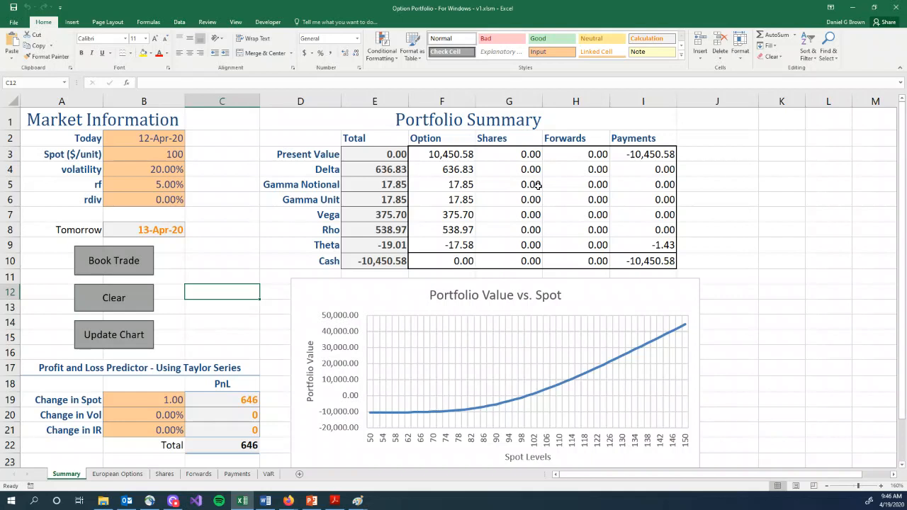
# Step: Inspect the Present Value and Cash formulas in the option, payments and total columns
pyautogui.click(374, 153)
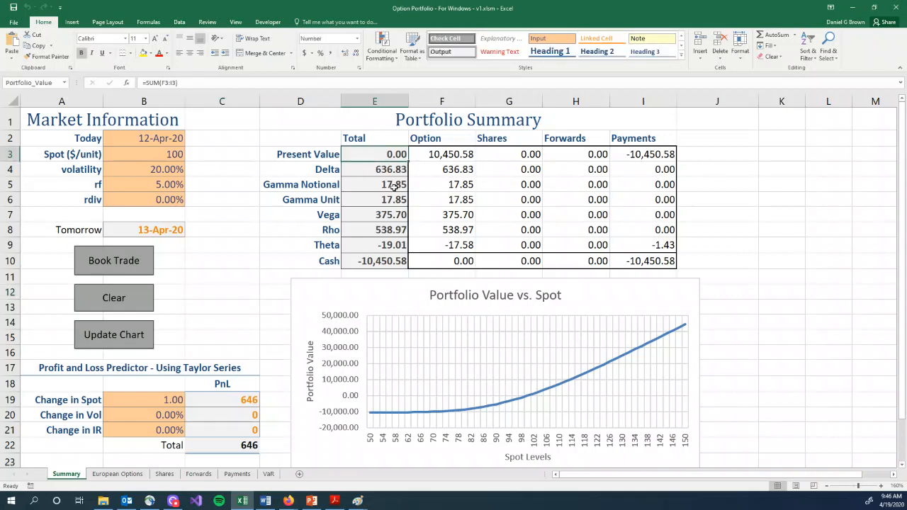
pyautogui.click(441, 154)
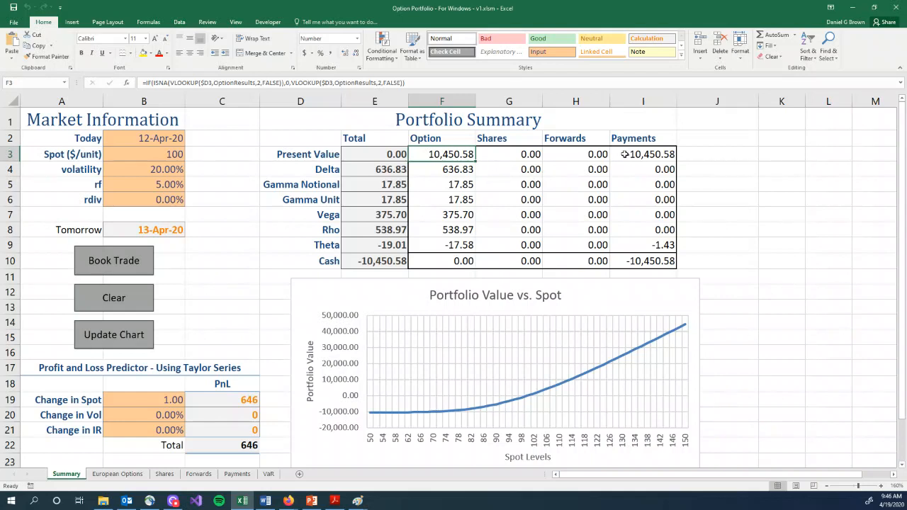
pyautogui.click(644, 154)
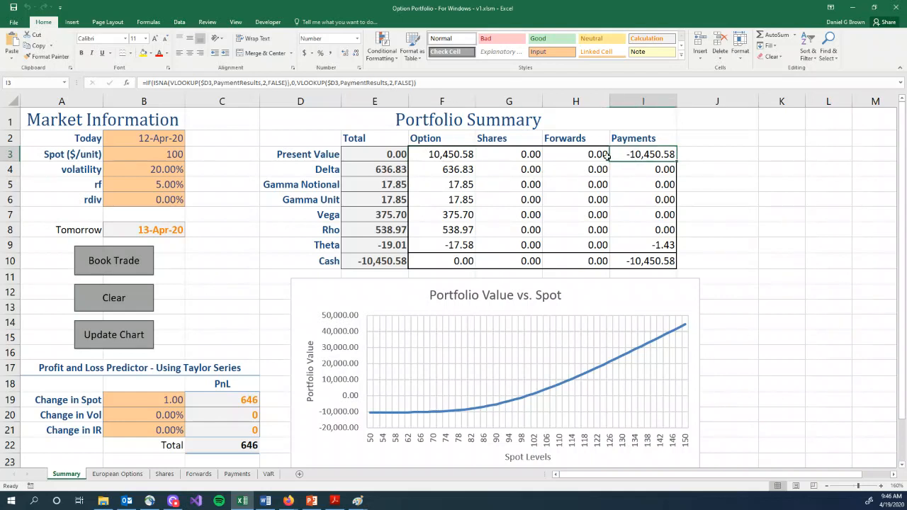
pyautogui.moveTo(610, 157)
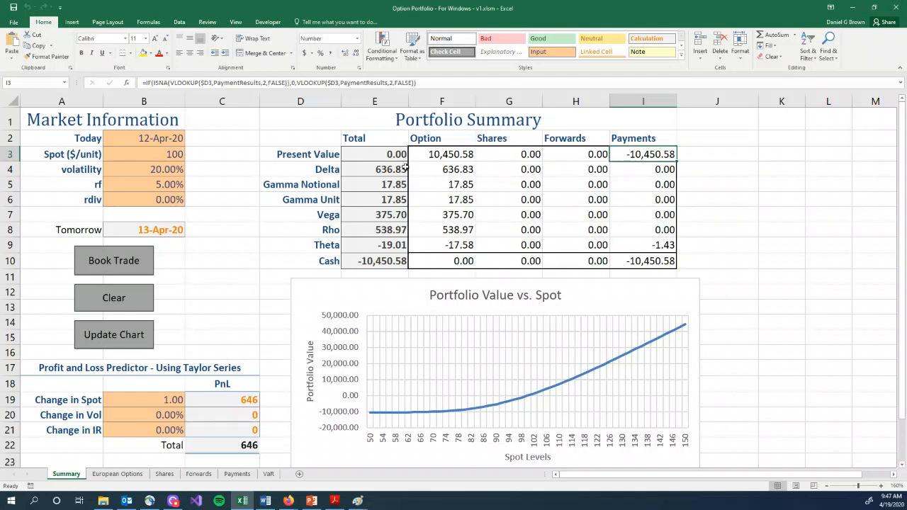
pyautogui.click(374, 169)
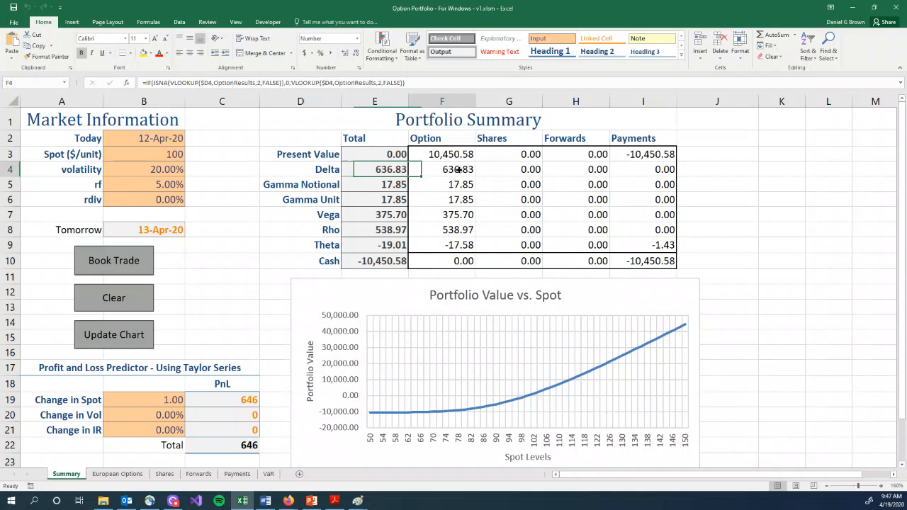
pyautogui.click(442, 169)
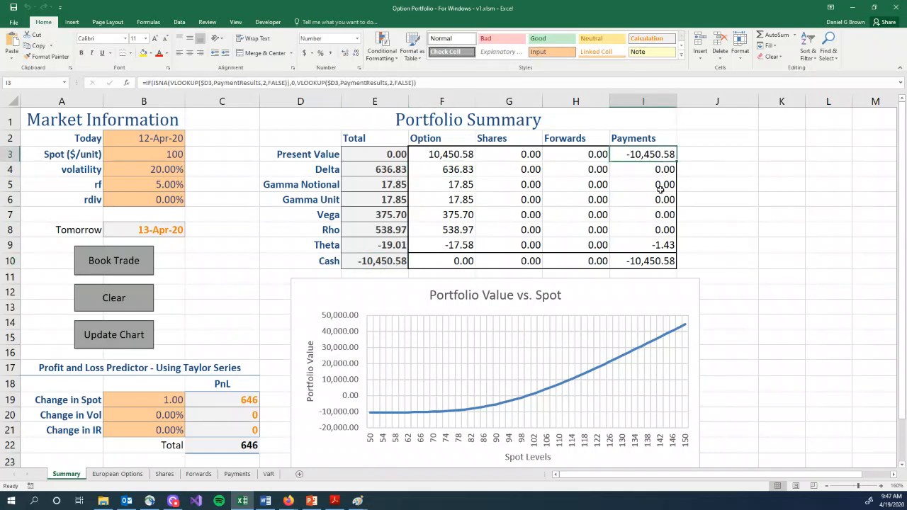
pyautogui.click(643, 261)
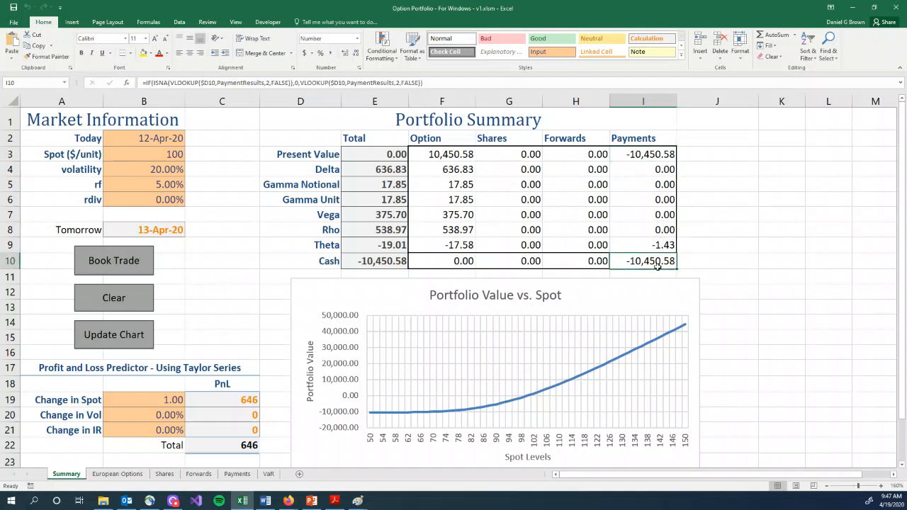
pyautogui.click(374, 261)
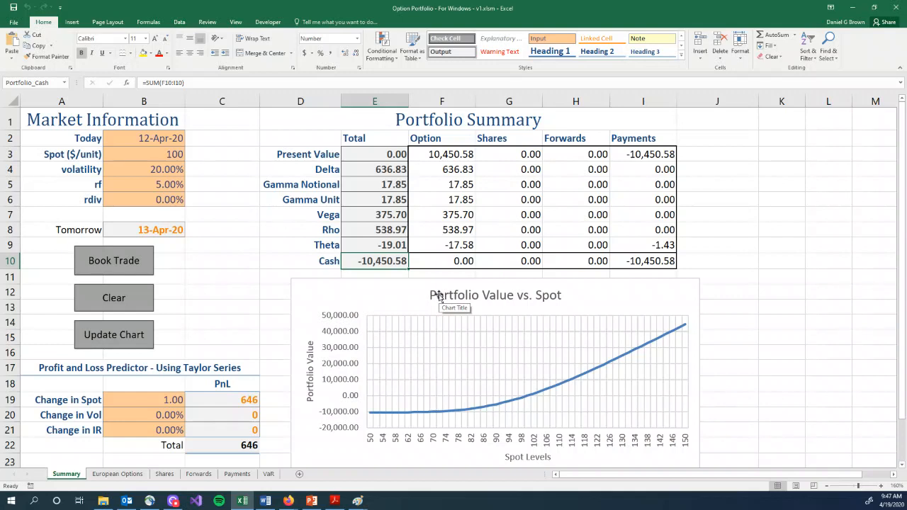
pyautogui.click(223, 307)
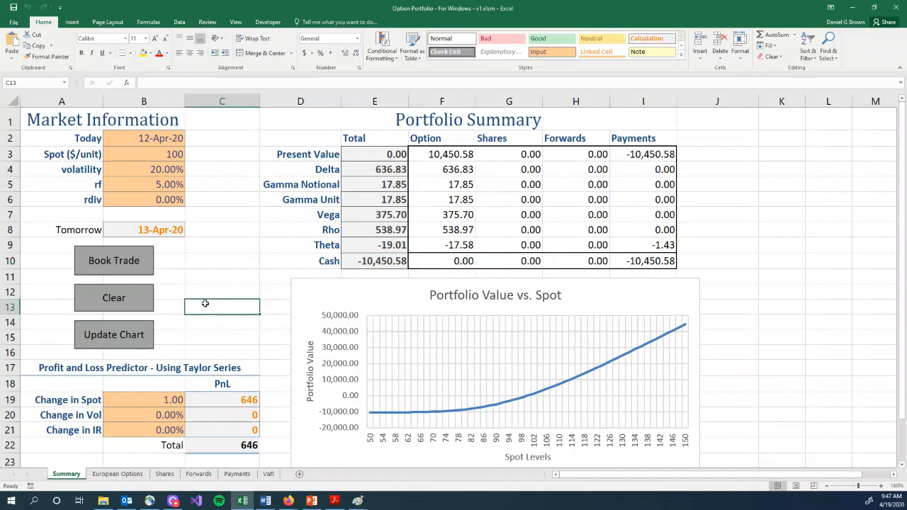
# Step: Clear all booked positions and bring up the chart update settings
pyautogui.click(113, 297)
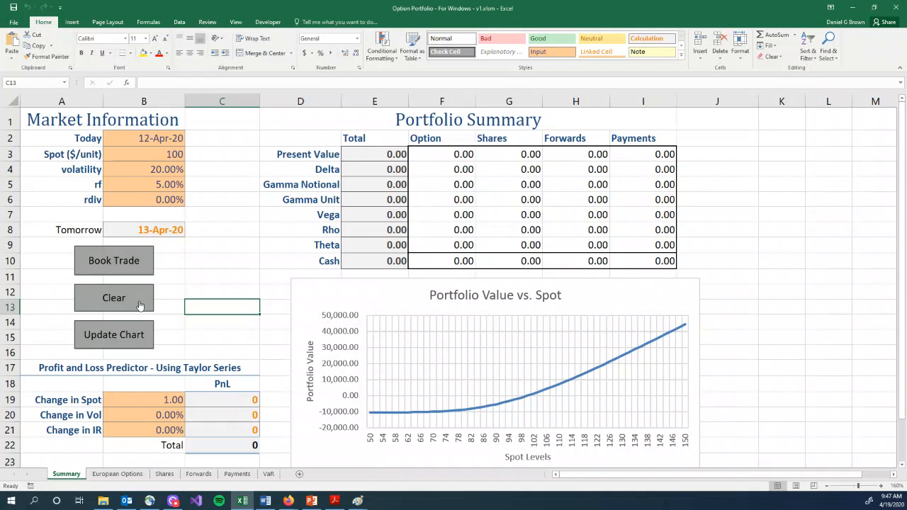
pyautogui.moveTo(139, 311)
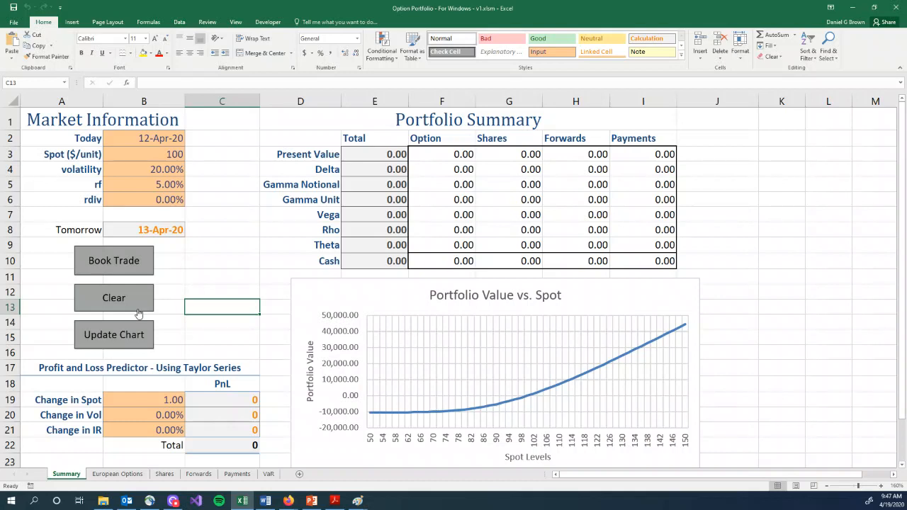
pyautogui.moveTo(339, 346)
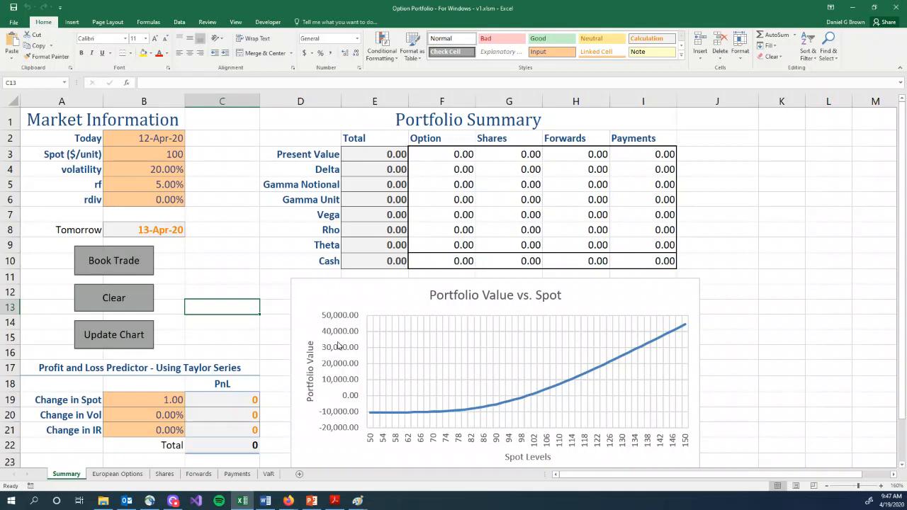
pyautogui.moveTo(365, 403)
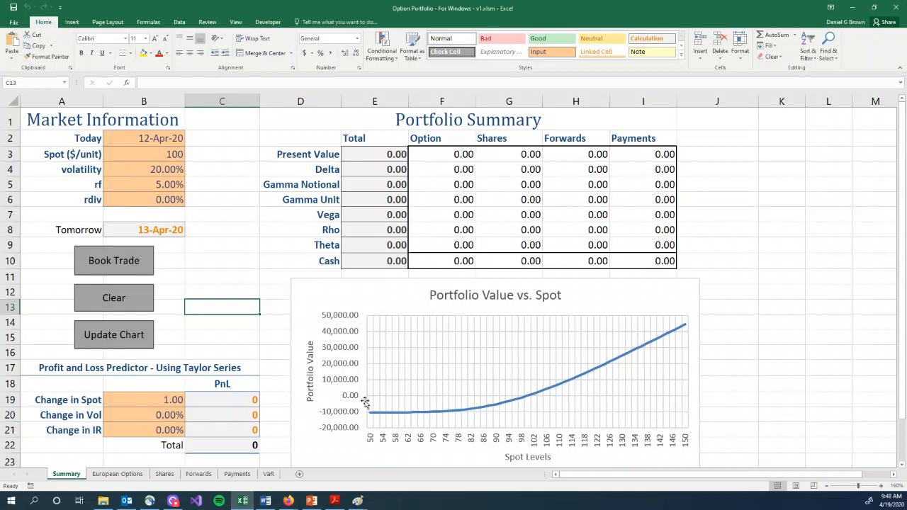
pyautogui.moveTo(365, 401)
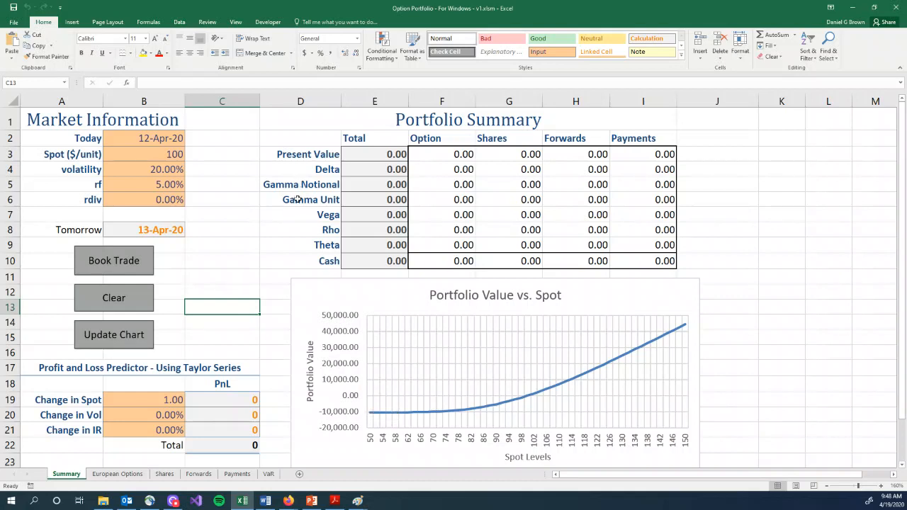
pyautogui.moveTo(297, 228)
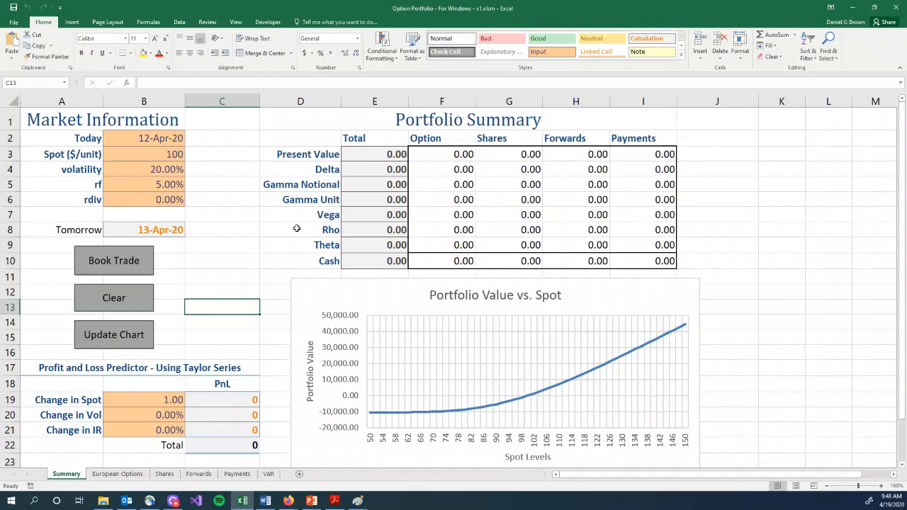
pyautogui.moveTo(163, 155)
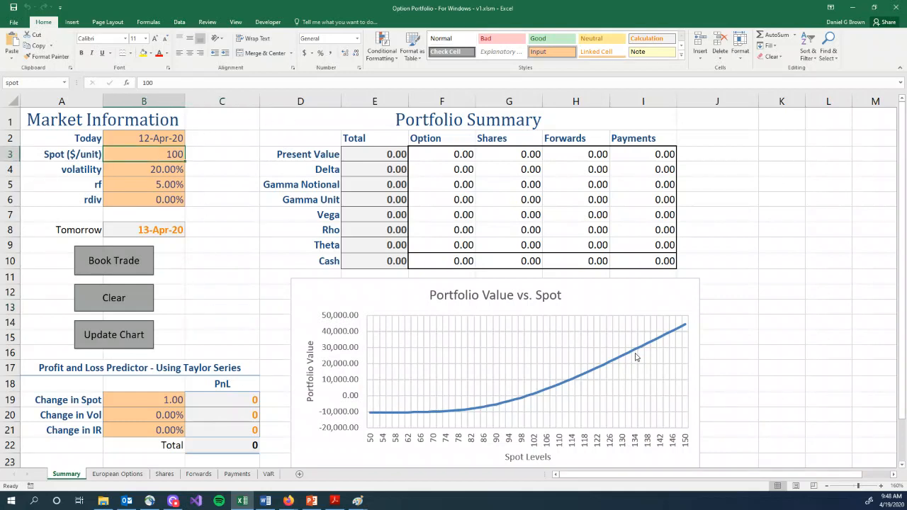
pyautogui.moveTo(635, 356)
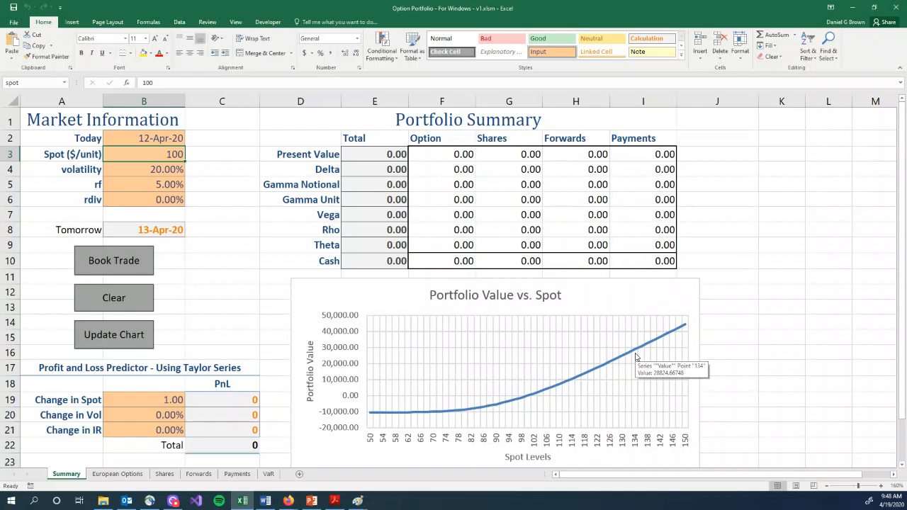
pyautogui.click(113, 334)
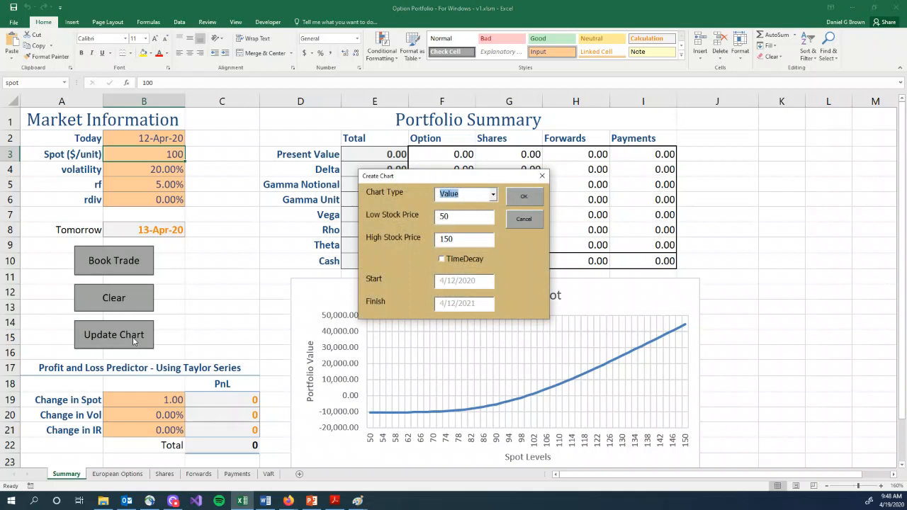
# Step: Replot the value chart for spot 50–150, then tick TimeDecay and close the form
pyautogui.click(493, 194)
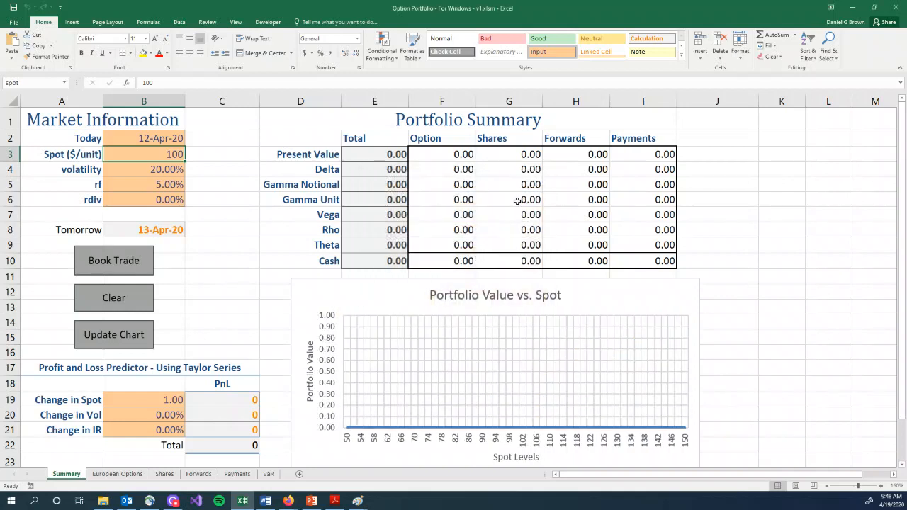
pyautogui.click(114, 335)
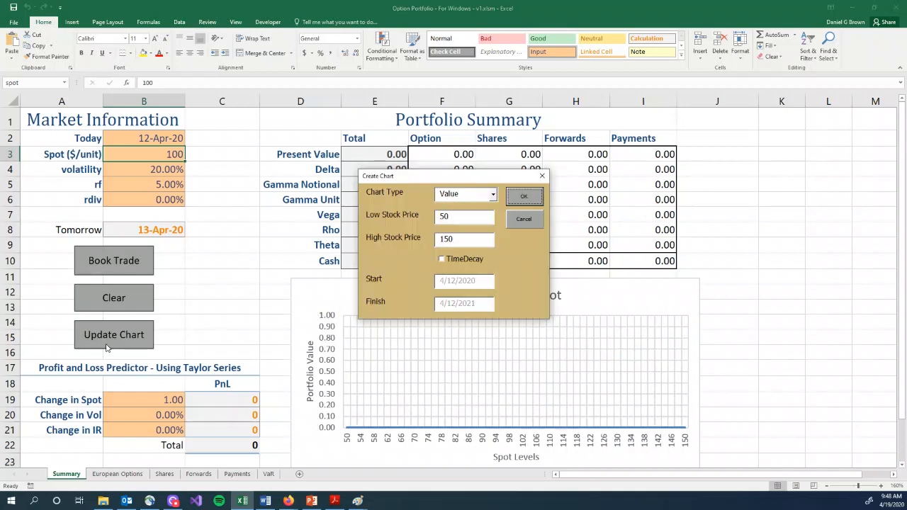
pyautogui.click(442, 259)
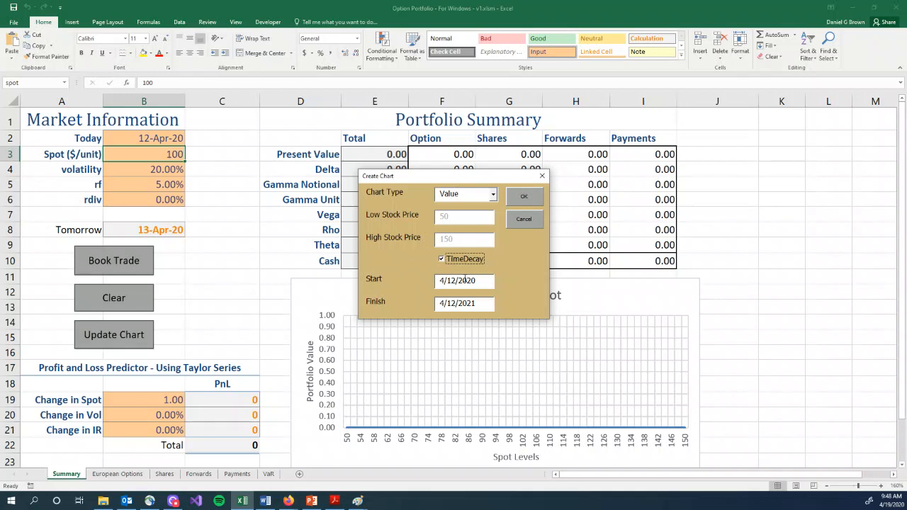
pyautogui.moveTo(481, 259)
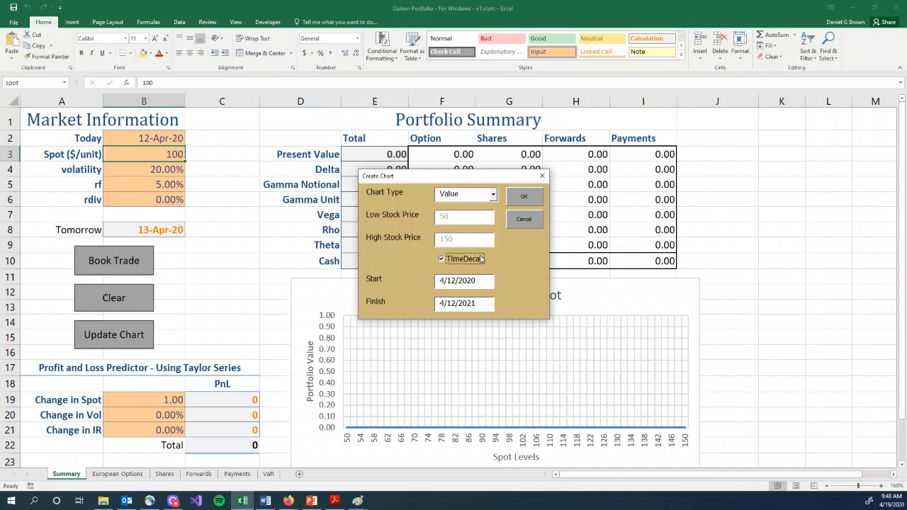
pyautogui.click(523, 195)
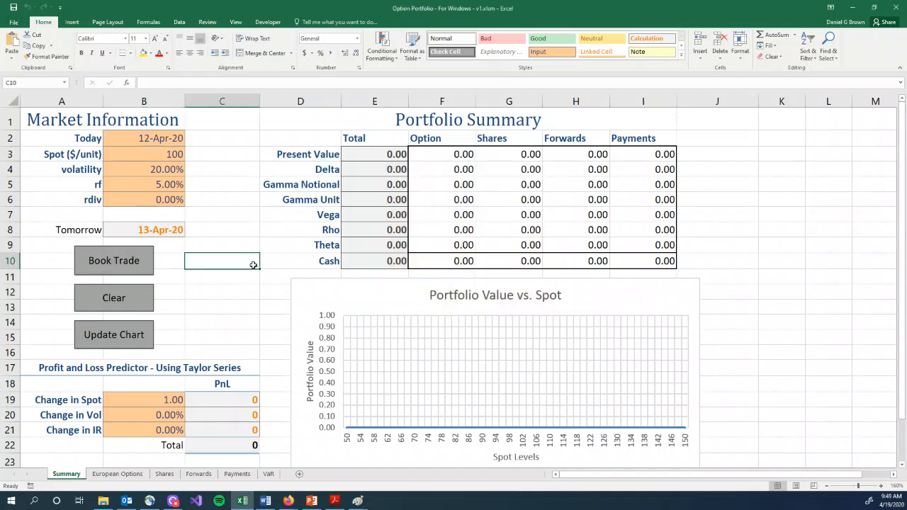
pyautogui.moveTo(133, 260)
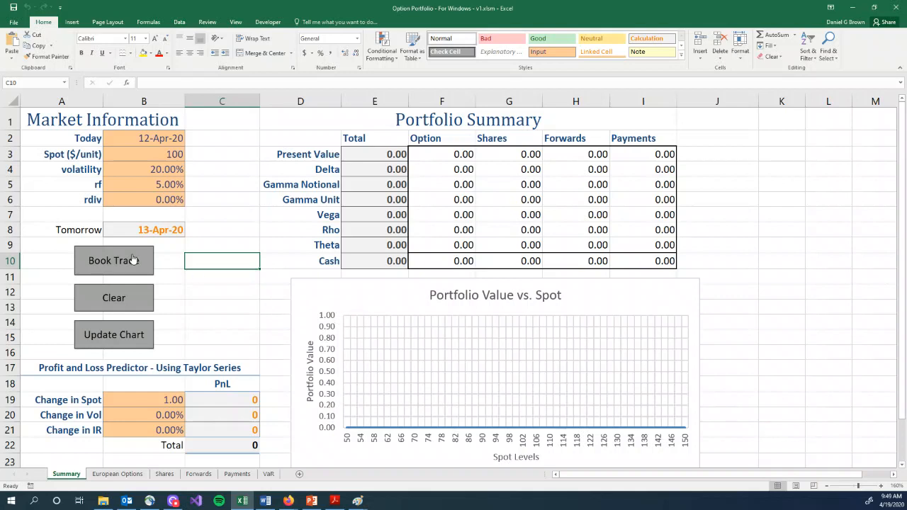
# Step: Rebook 1000 call options at strike 100 priced at fair value
pyautogui.click(113, 260)
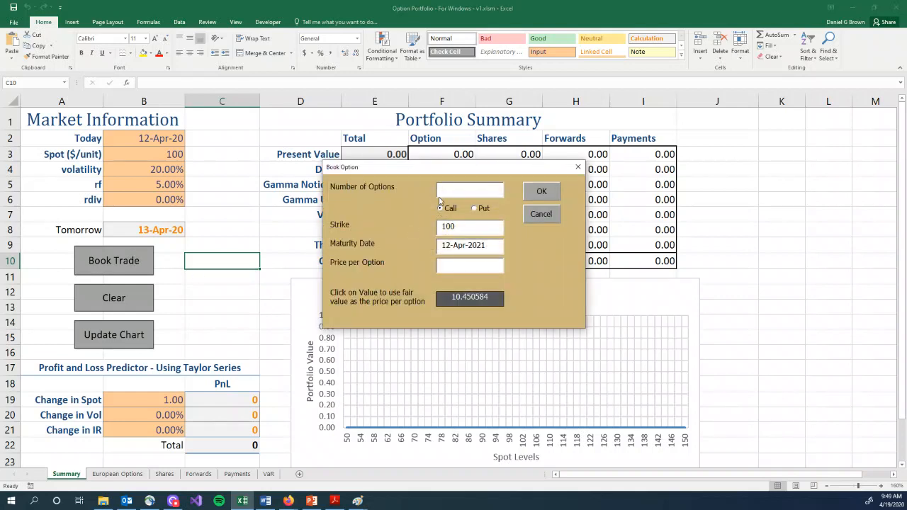
pyautogui.write('1000')
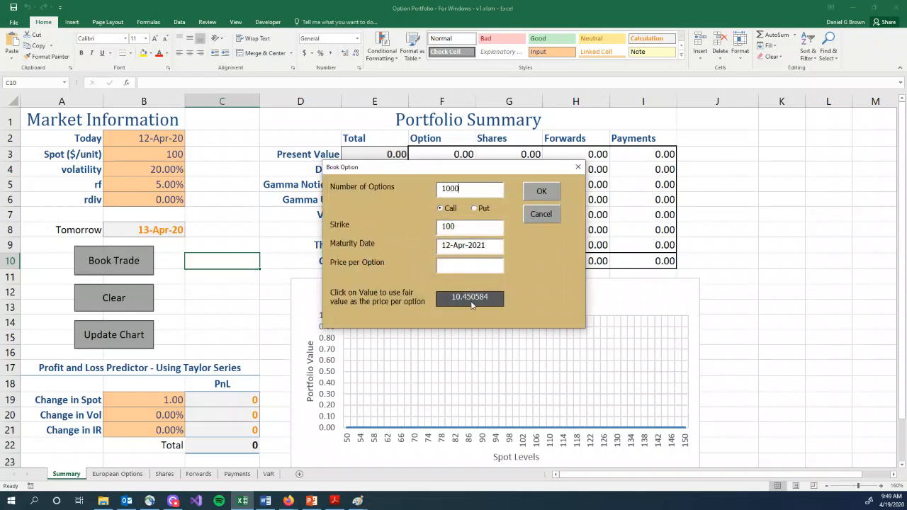
pyautogui.click(540, 191)
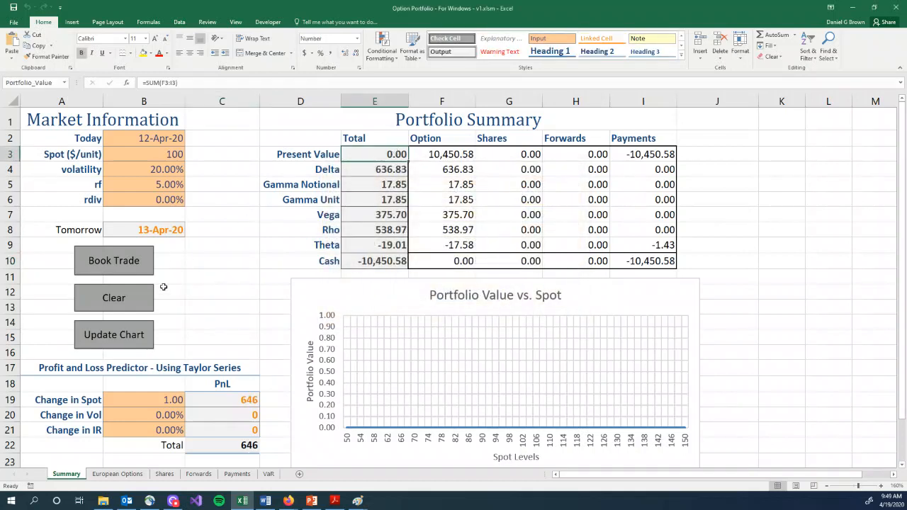
# Step: Untick TimeDecay and plot portfolio value for spot levels 50 to 150
pyautogui.click(113, 335)
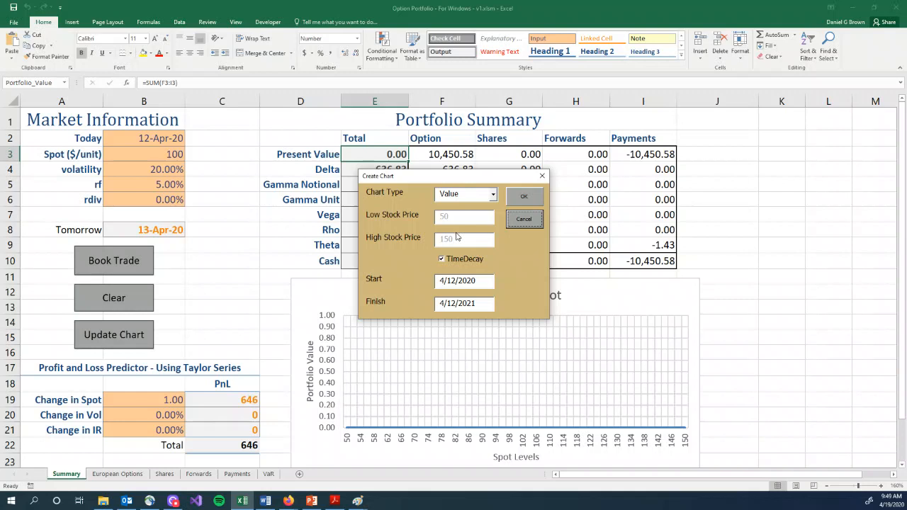
pyautogui.click(442, 258)
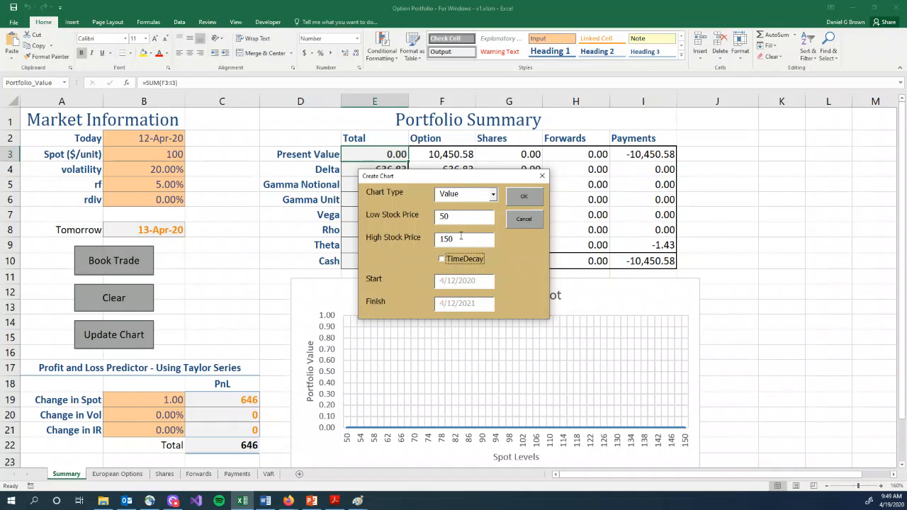
pyautogui.click(523, 196)
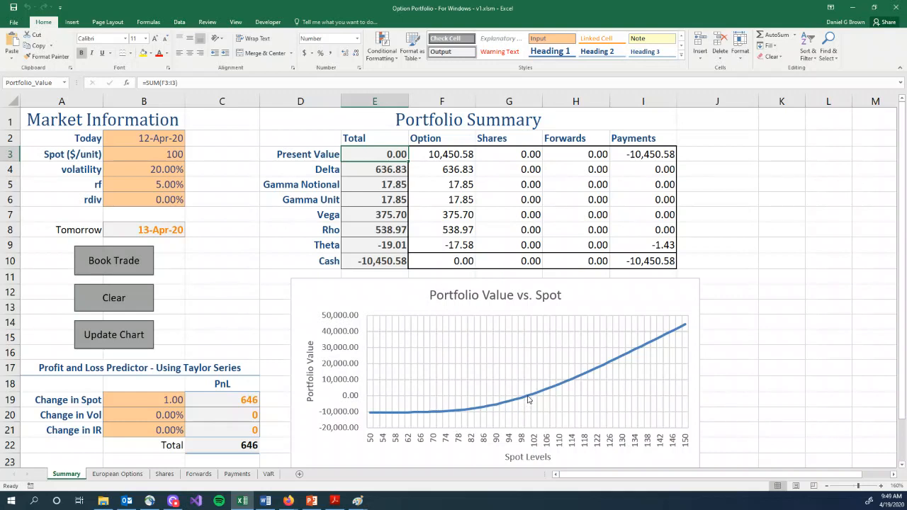
pyautogui.moveTo(530, 393)
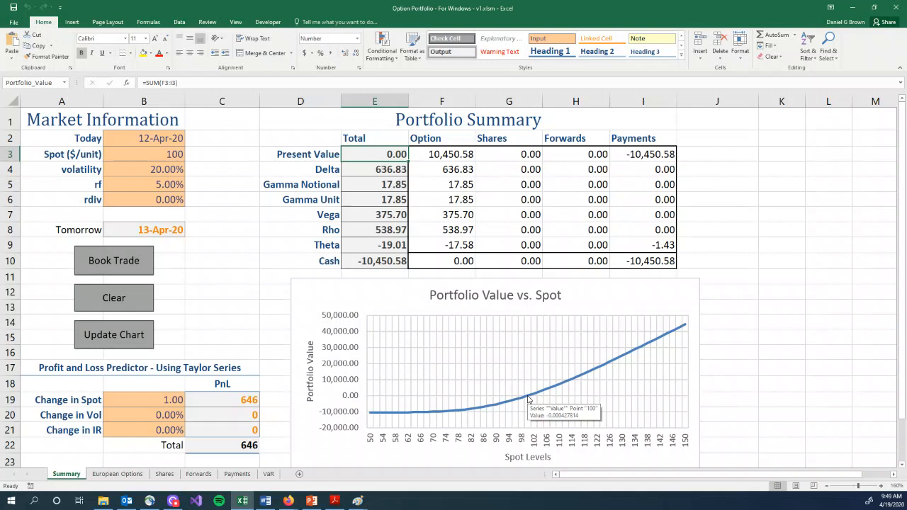
pyautogui.moveTo(315, 333)
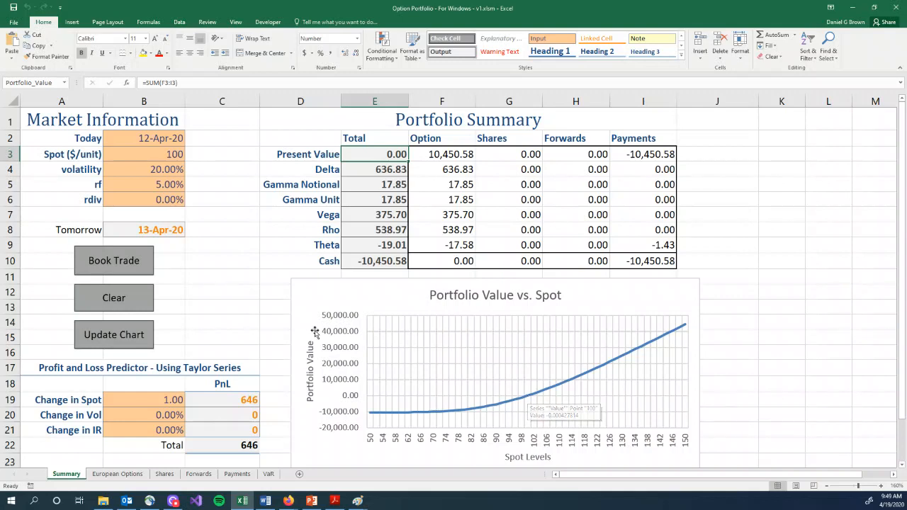
pyautogui.click(222, 306)
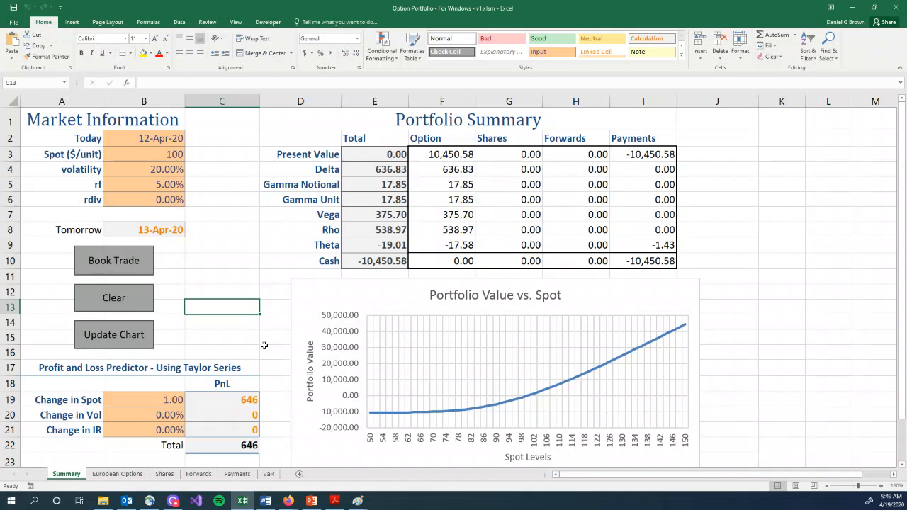
pyautogui.click(144, 400)
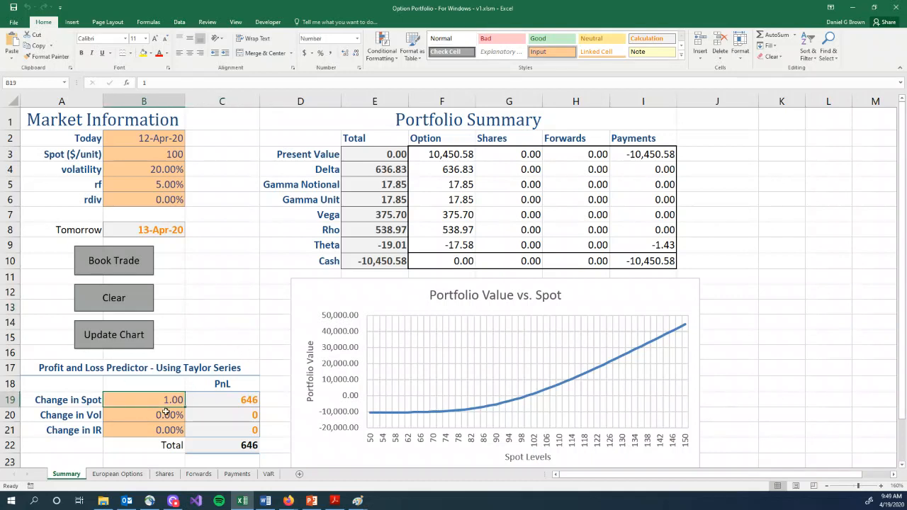
pyautogui.moveTo(140, 414)
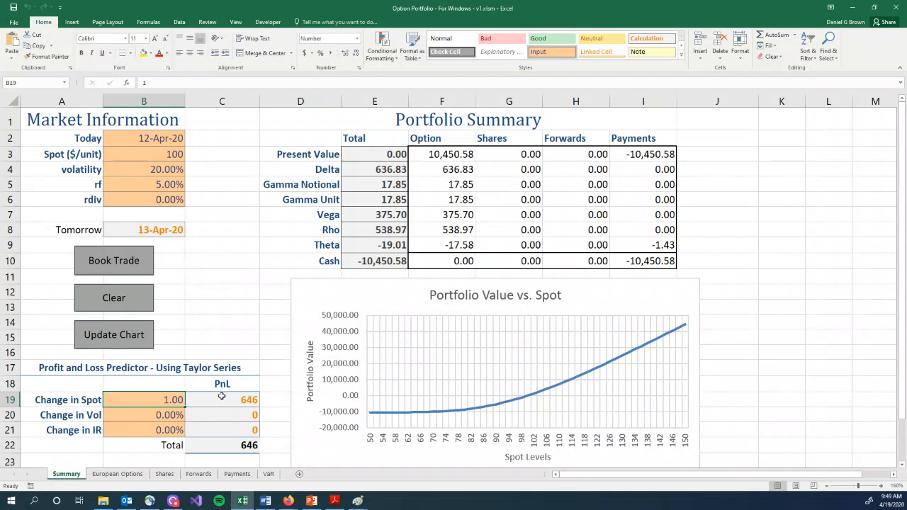
pyautogui.click(144, 414)
pyautogui.write('-1')
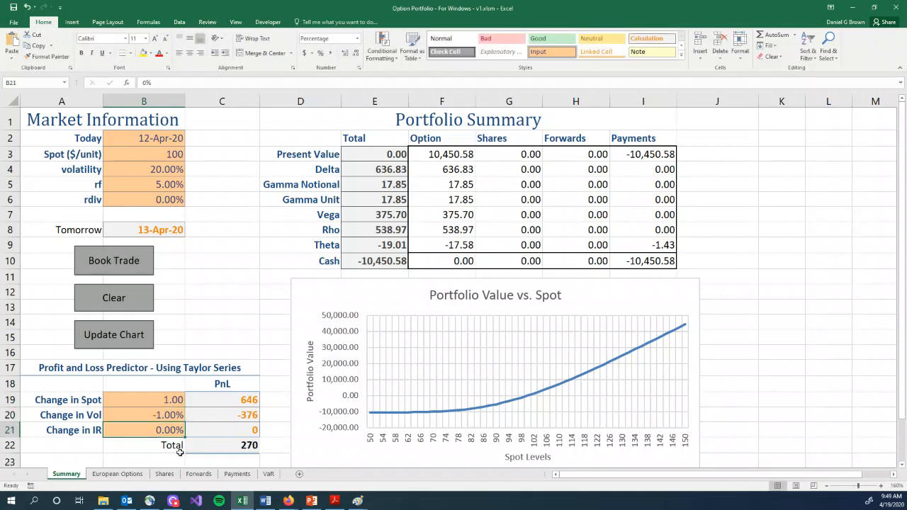
pyautogui.click(222, 414)
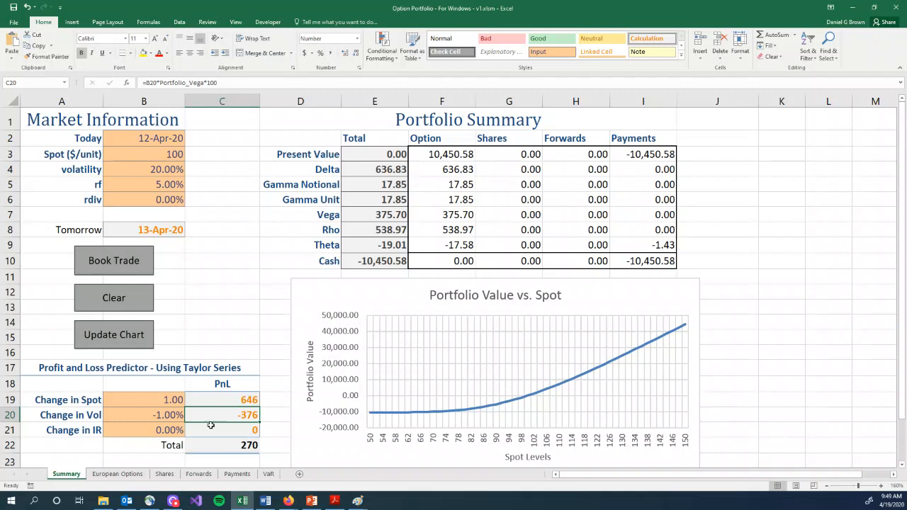
pyautogui.moveTo(221, 399); pyautogui.dragTo(222, 430)
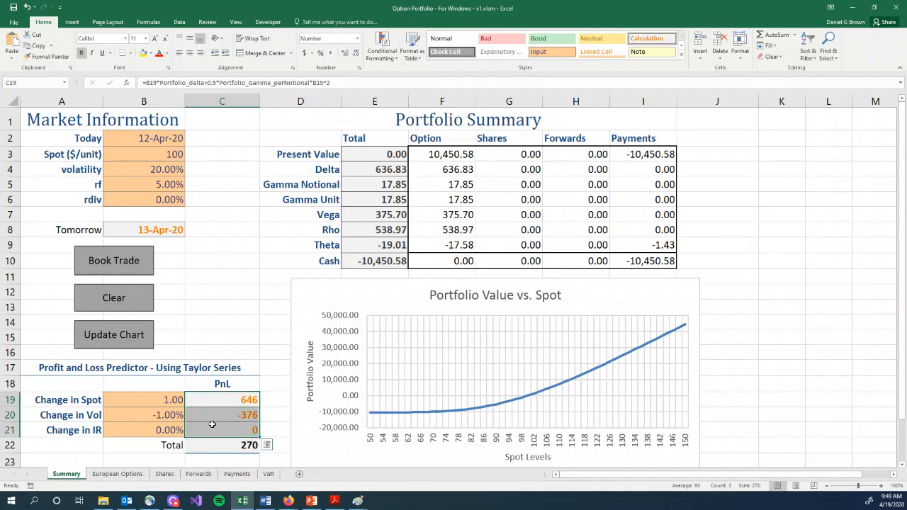
pyautogui.click(222, 445)
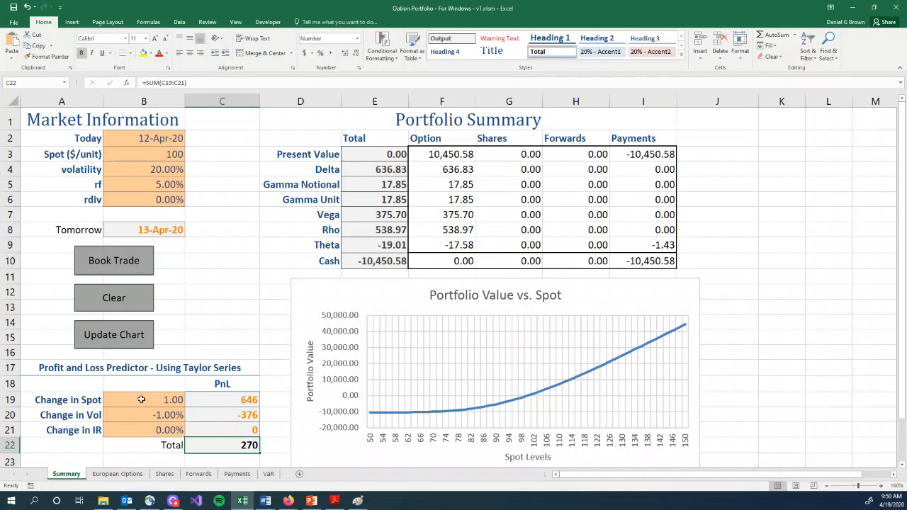
pyautogui.moveTo(143, 410)
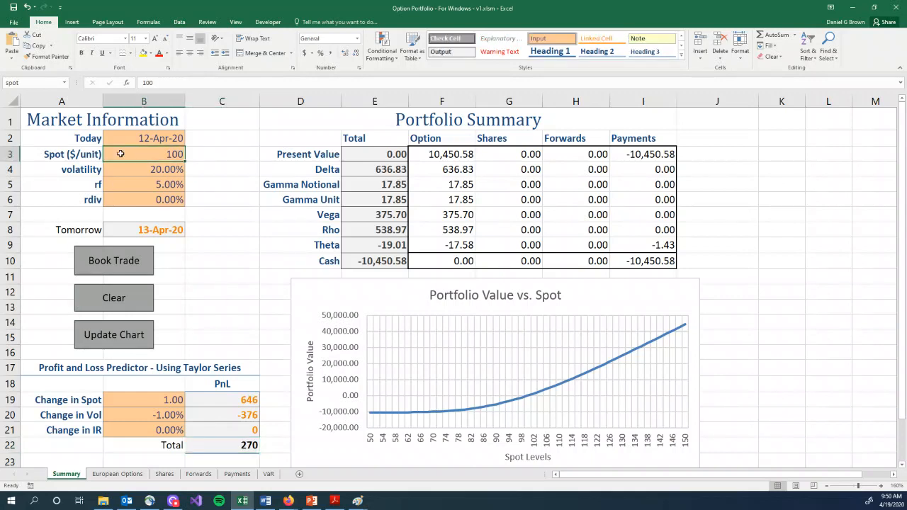
pyautogui.write('101')
pyautogui.click(144, 169)
pyautogui.write('19')
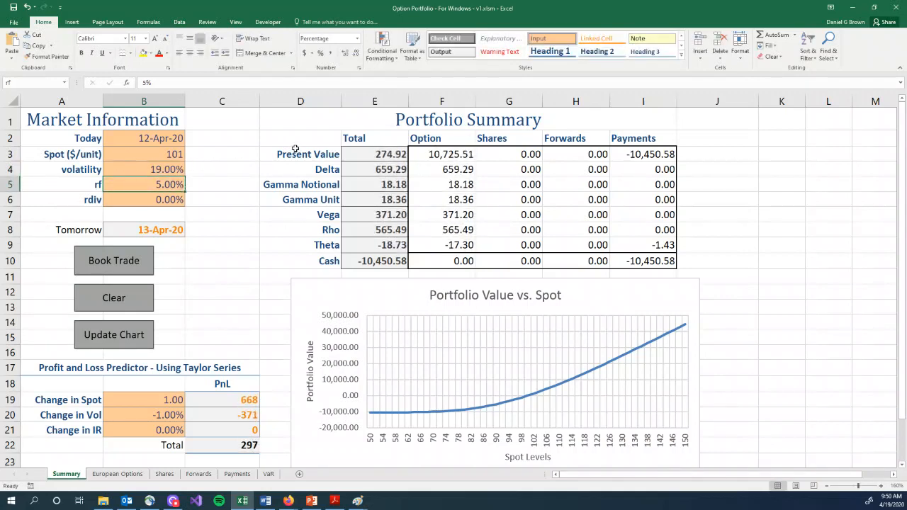
pyautogui.click(374, 154)
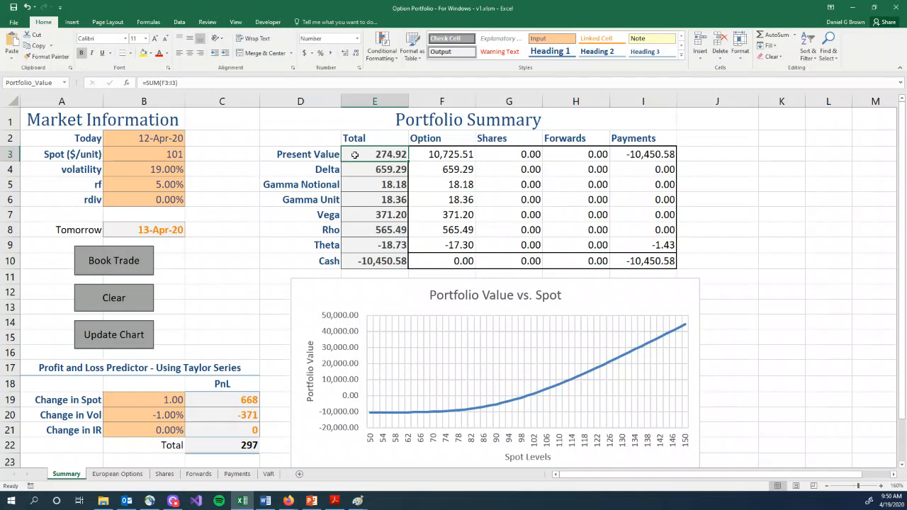
pyautogui.click(144, 154)
pyautogui.write('100')
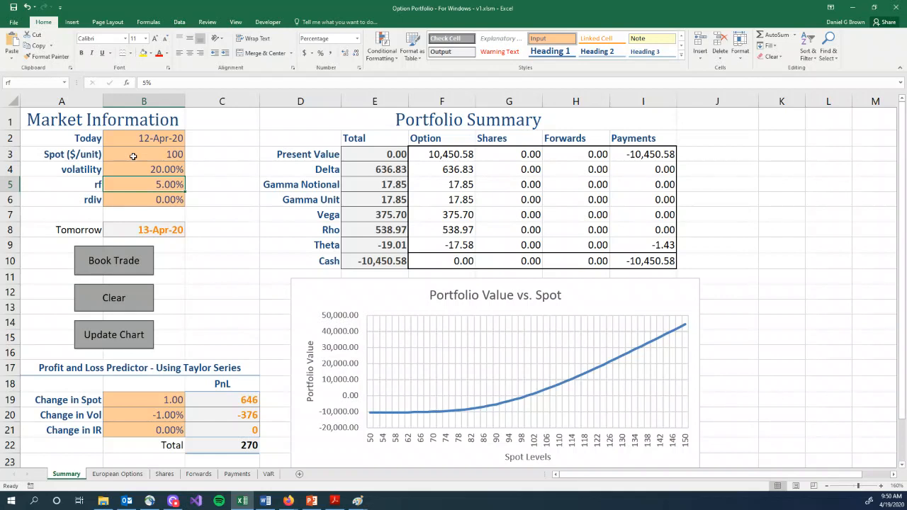
# Step: Review the call's value, quantity, maturity and Greek totals on European Options, then view Shares
pyautogui.click(117, 473)
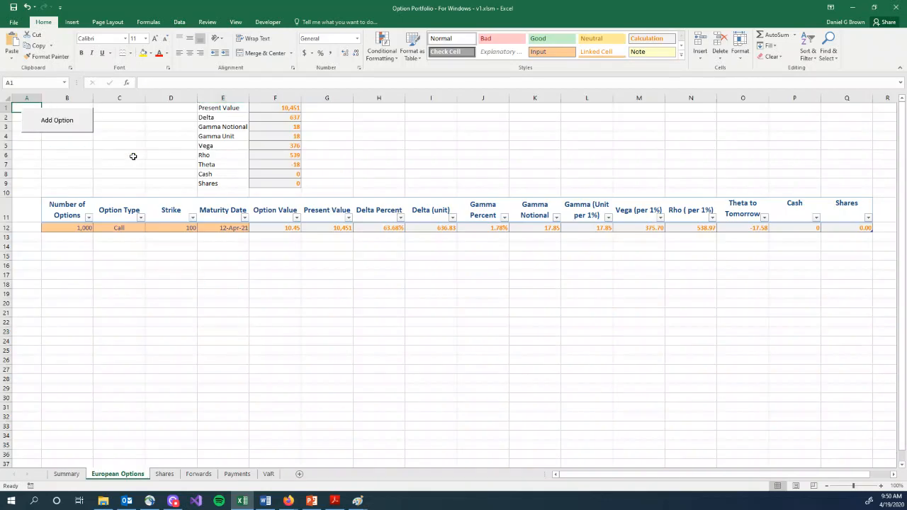
pyautogui.moveTo(111, 205)
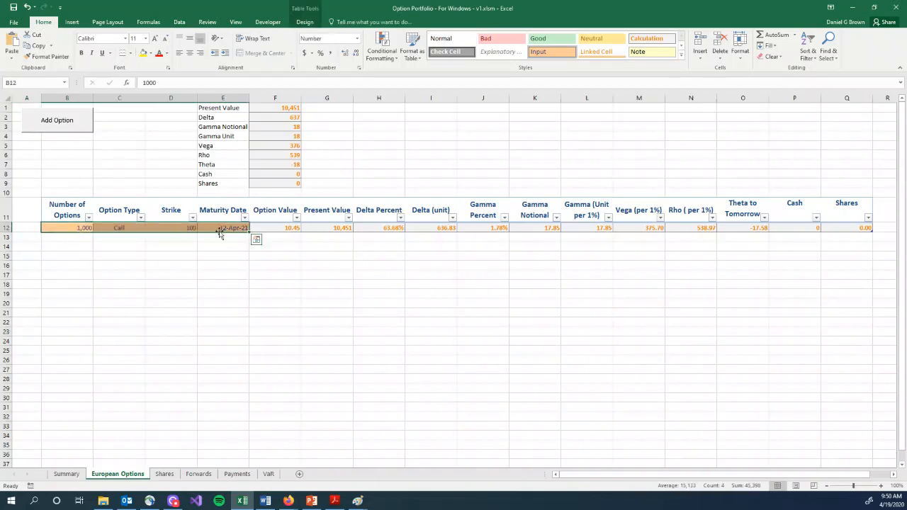
pyautogui.click(275, 227)
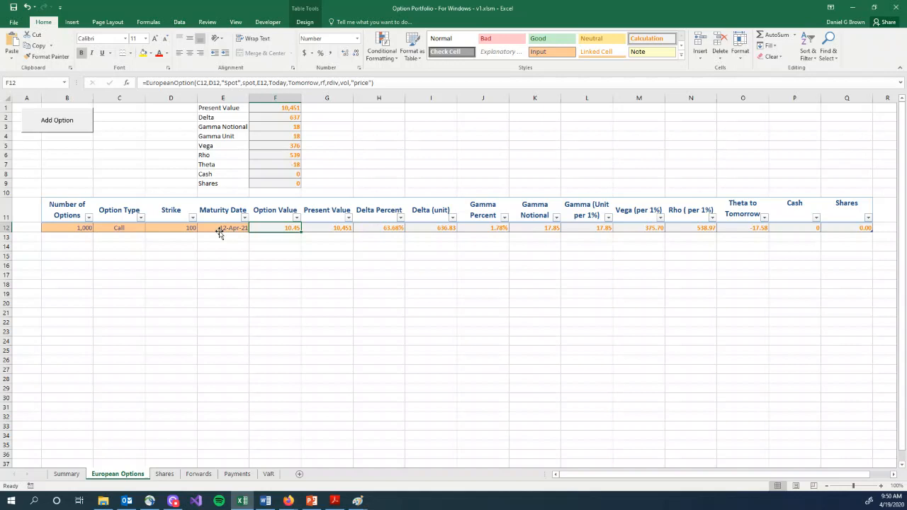
pyautogui.click(67, 227)
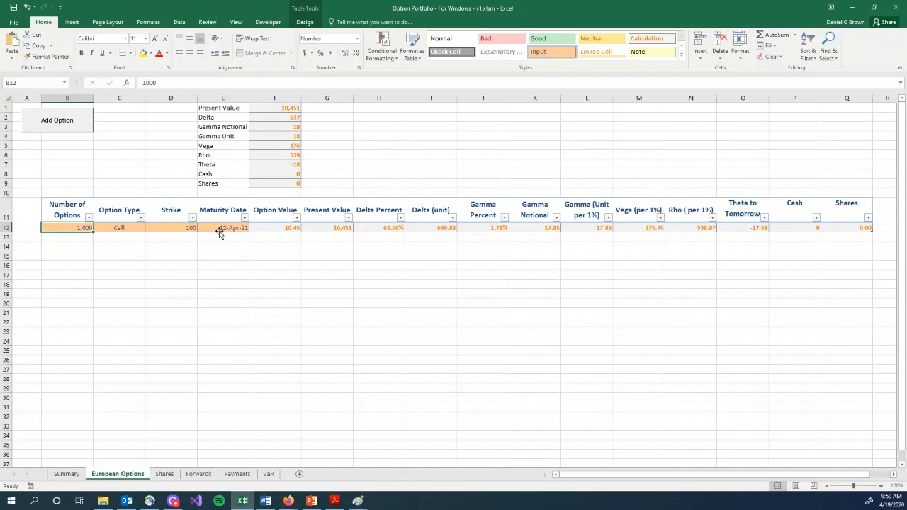
pyautogui.moveTo(216, 232)
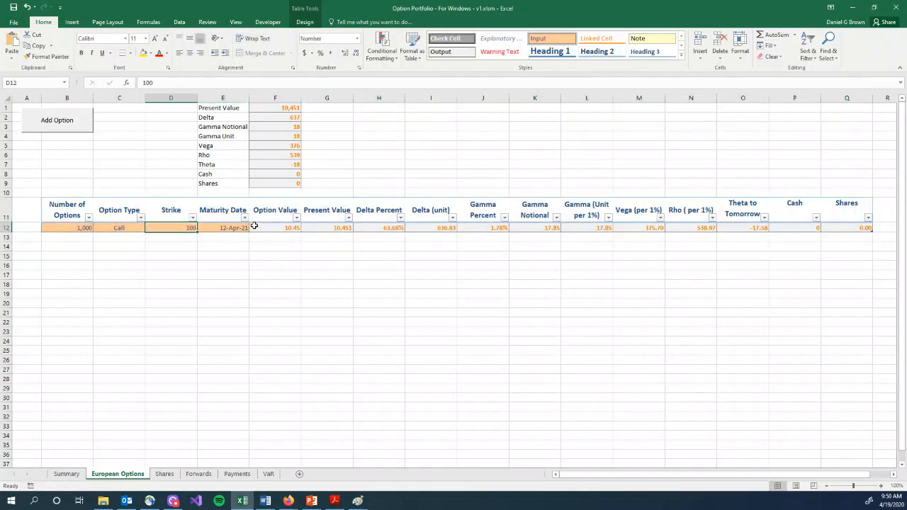
pyautogui.click(222, 227)
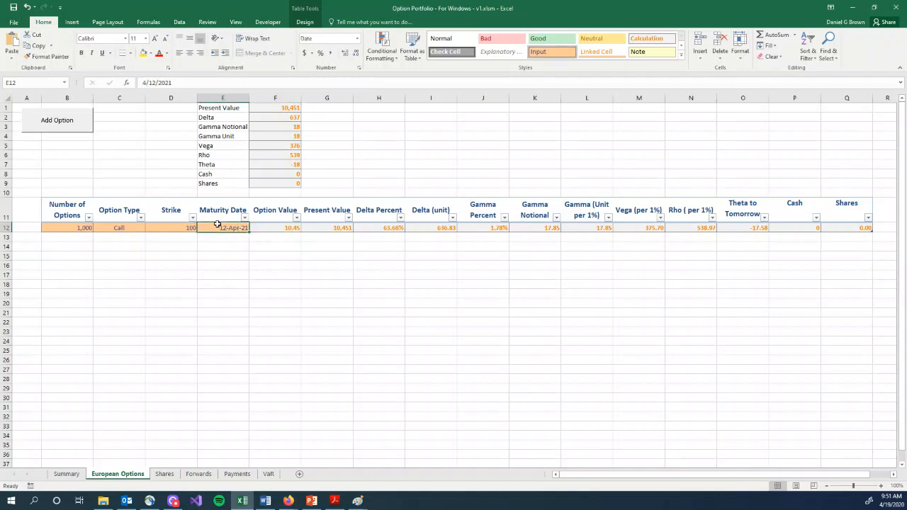
pyautogui.moveTo(279, 228)
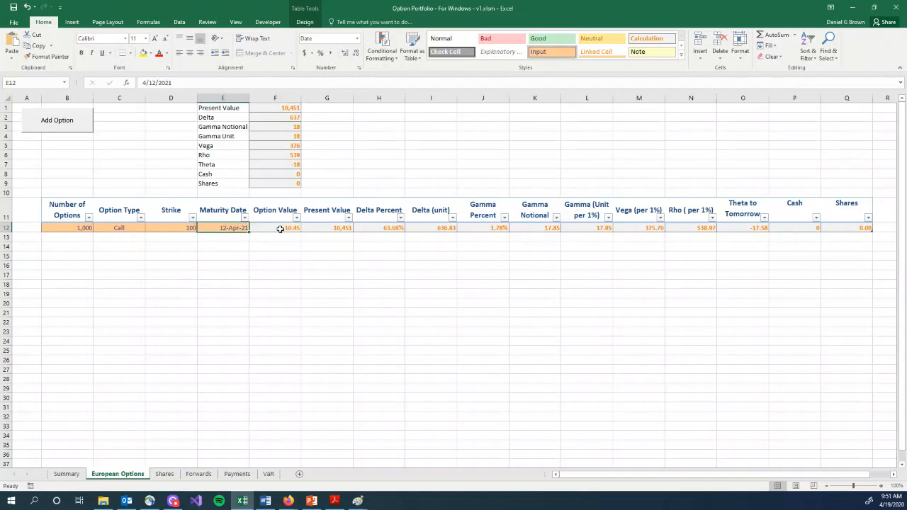
pyautogui.click(275, 227)
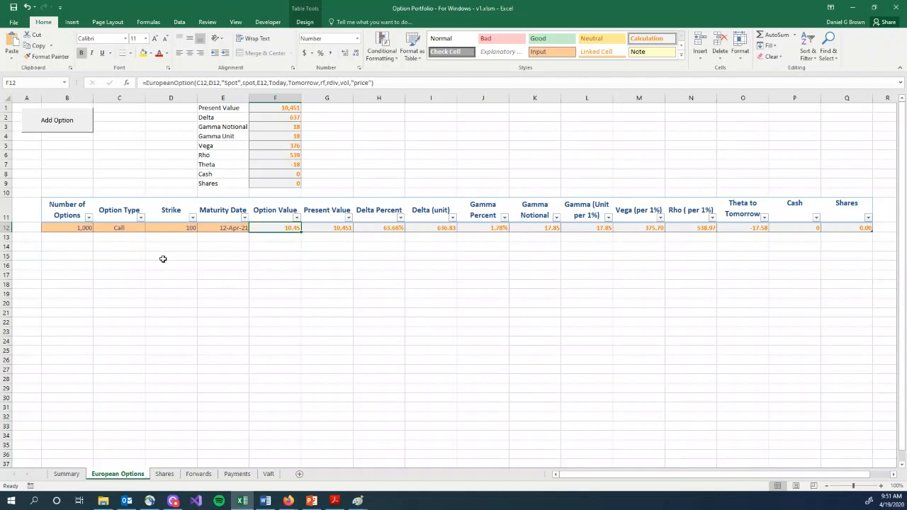
pyautogui.click(275, 107)
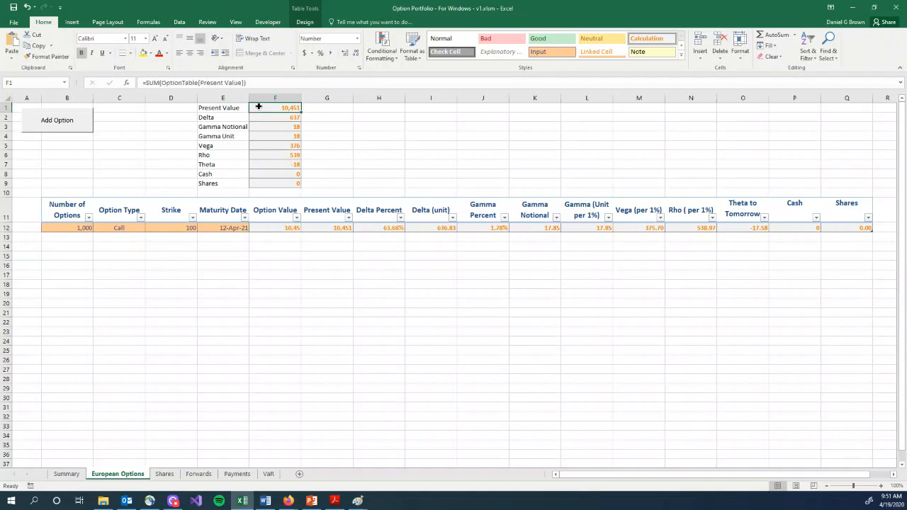
pyautogui.moveTo(275, 108); pyautogui.dragTo(274, 183)
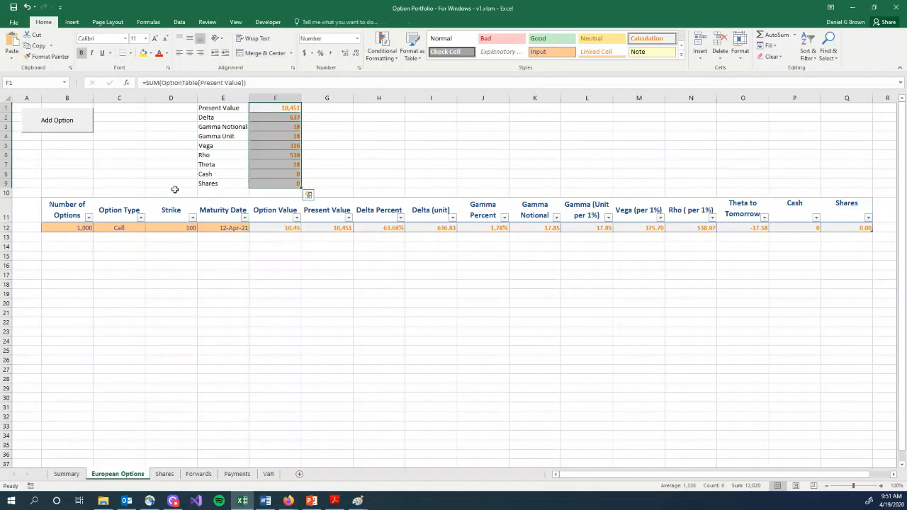
pyautogui.click(164, 473)
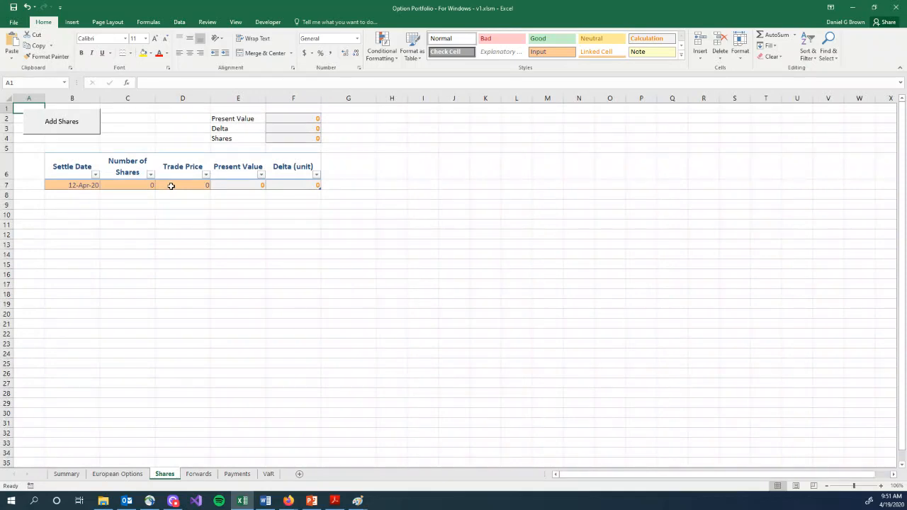
# Step: View the Forwards and Payments sheets, checking the payment date, then go back to Summary
pyautogui.click(198, 473)
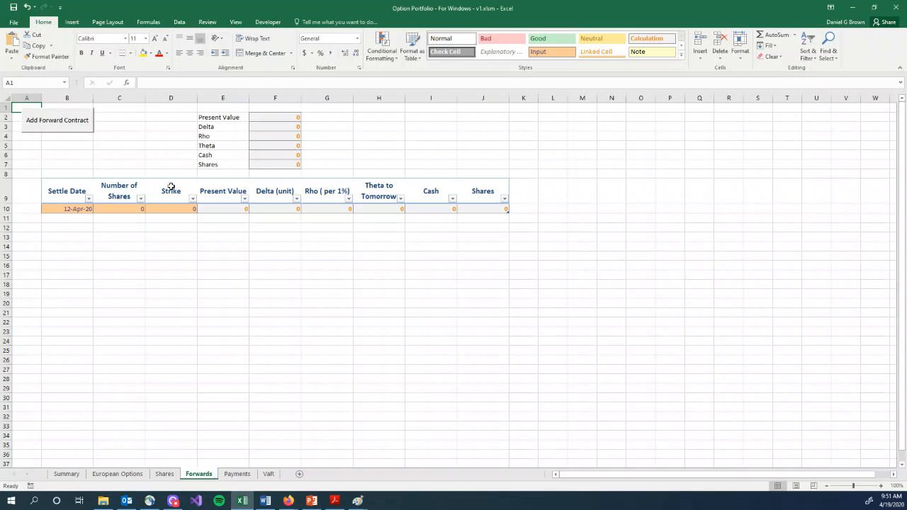
pyautogui.click(236, 473)
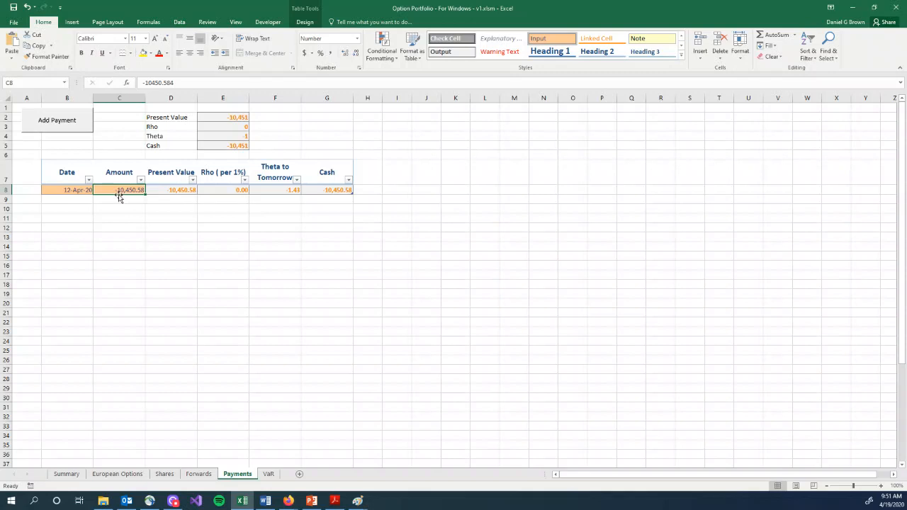
pyautogui.click(66, 189)
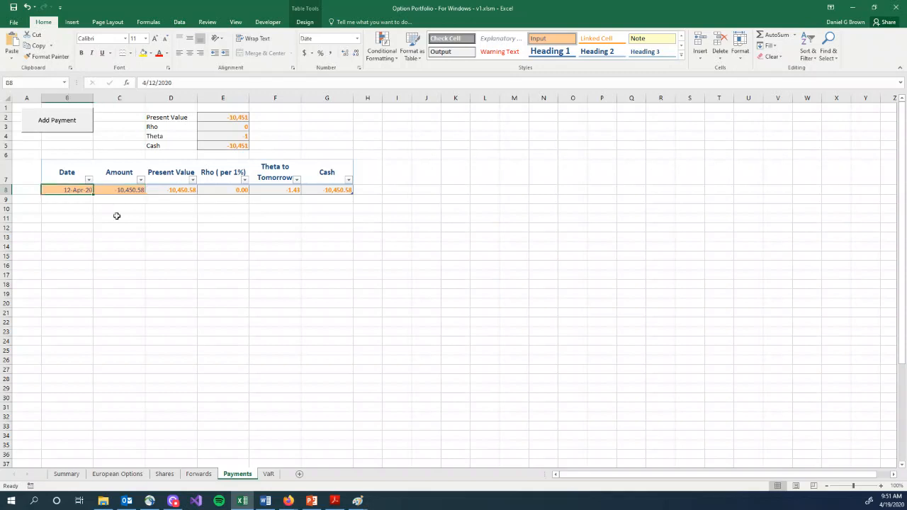
pyautogui.moveTo(136, 226)
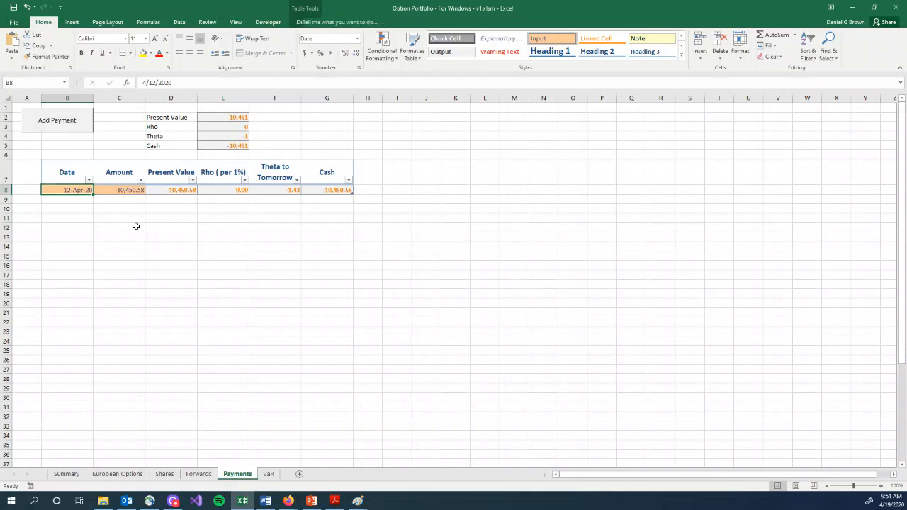
pyautogui.click(66, 473)
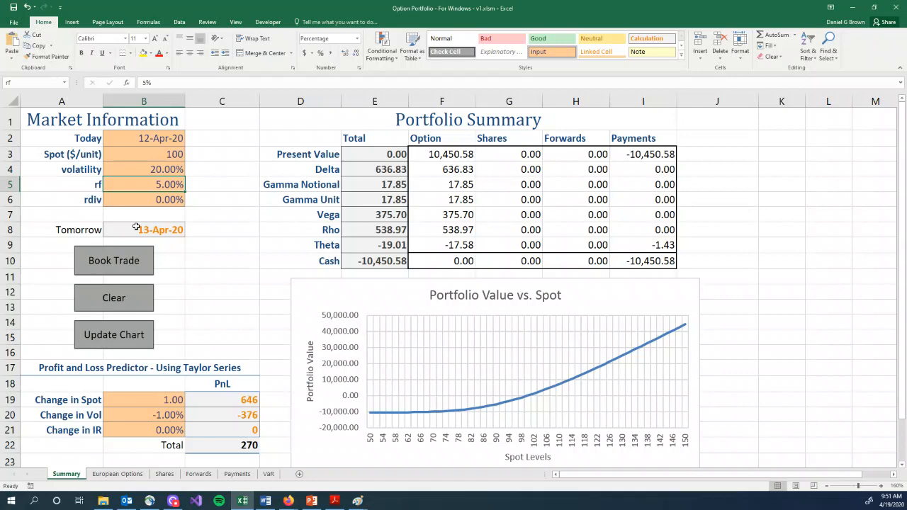
pyautogui.click(268, 474)
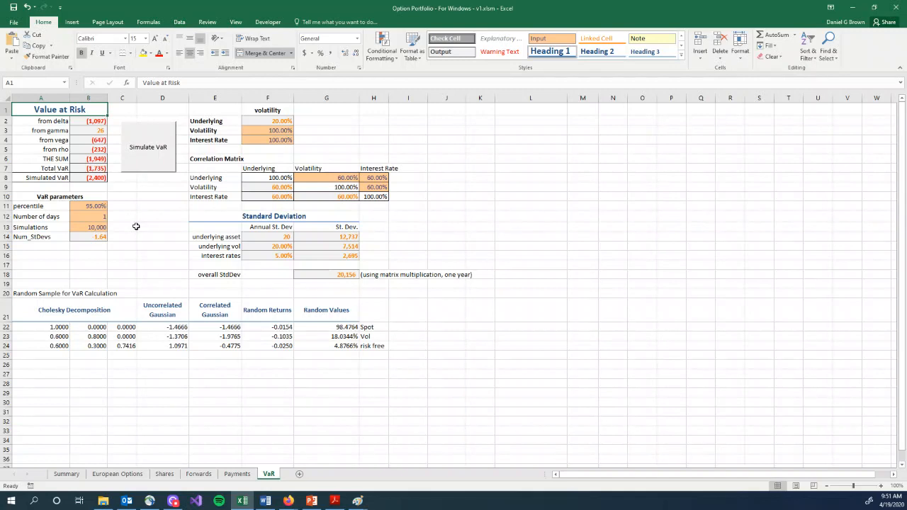
pyautogui.click(66, 473)
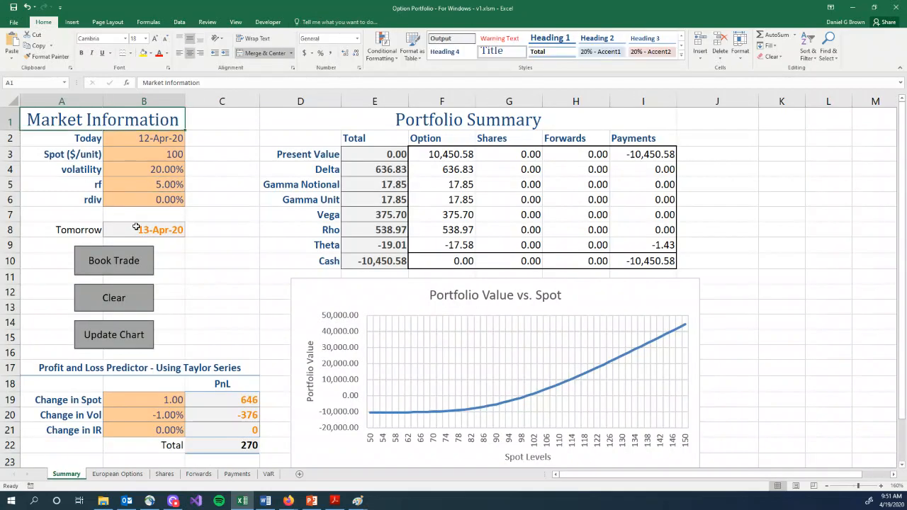
pyautogui.moveTo(134, 227)
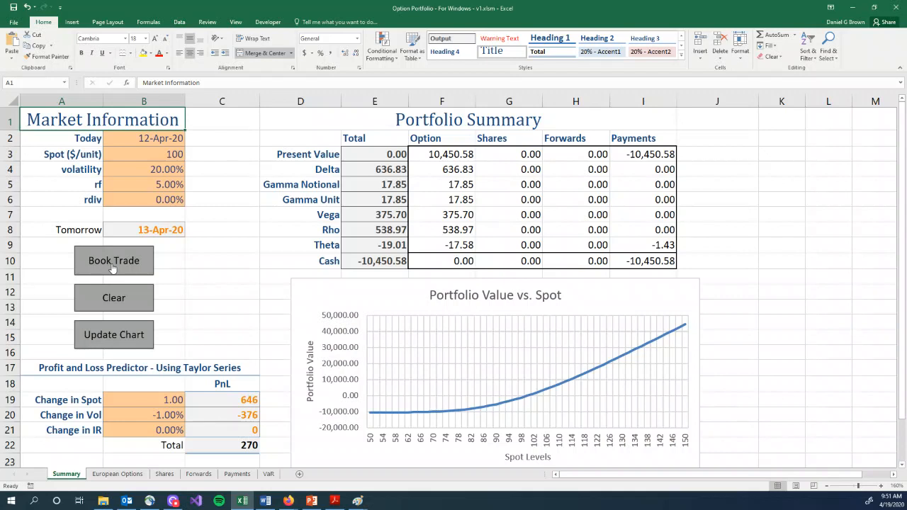
pyautogui.moveTo(114, 295)
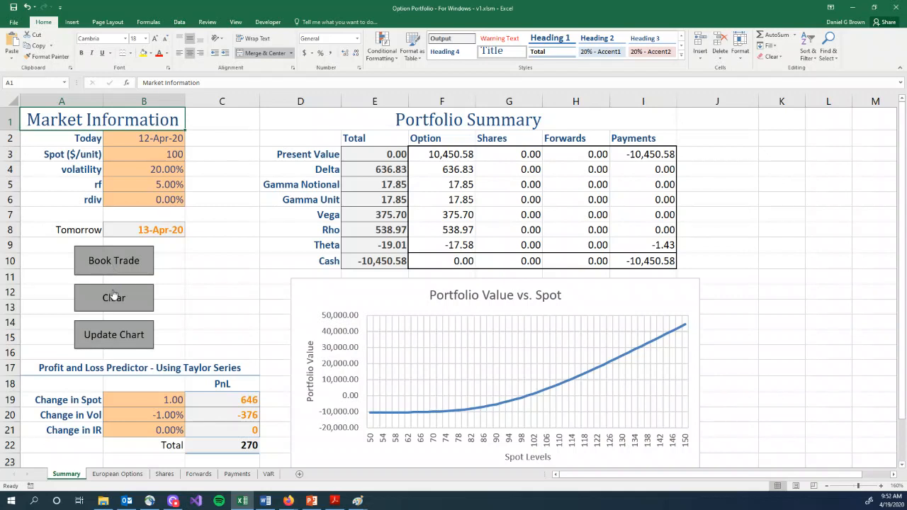
# Step: Remove all booked trades with the Summary sheet's Clear button
pyautogui.click(113, 298)
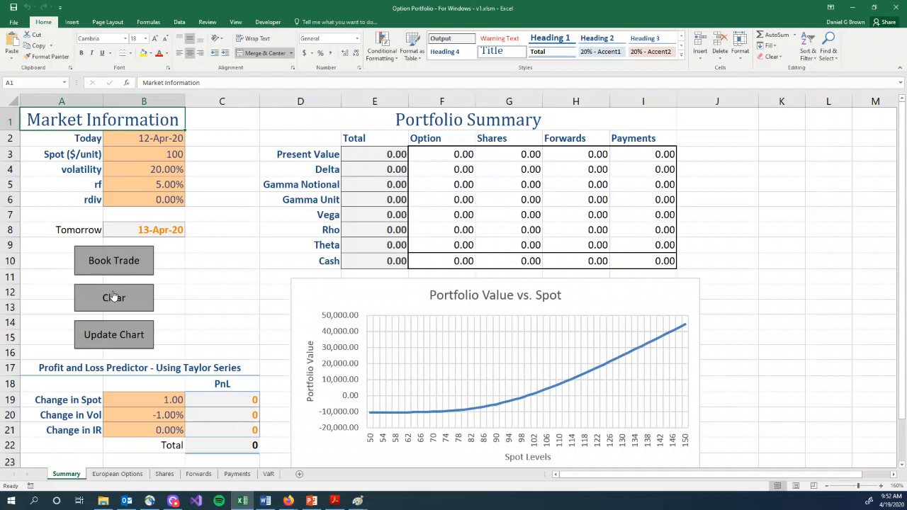